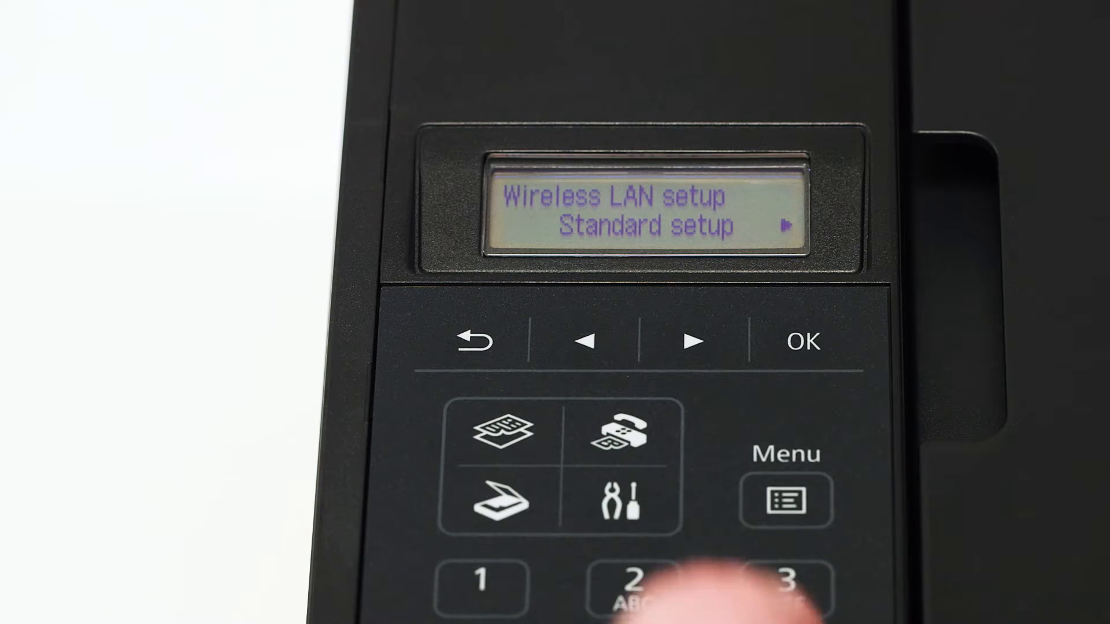
- Browse the printer panel's Wireless LAN setup options toward Standard setup
click(693, 341)
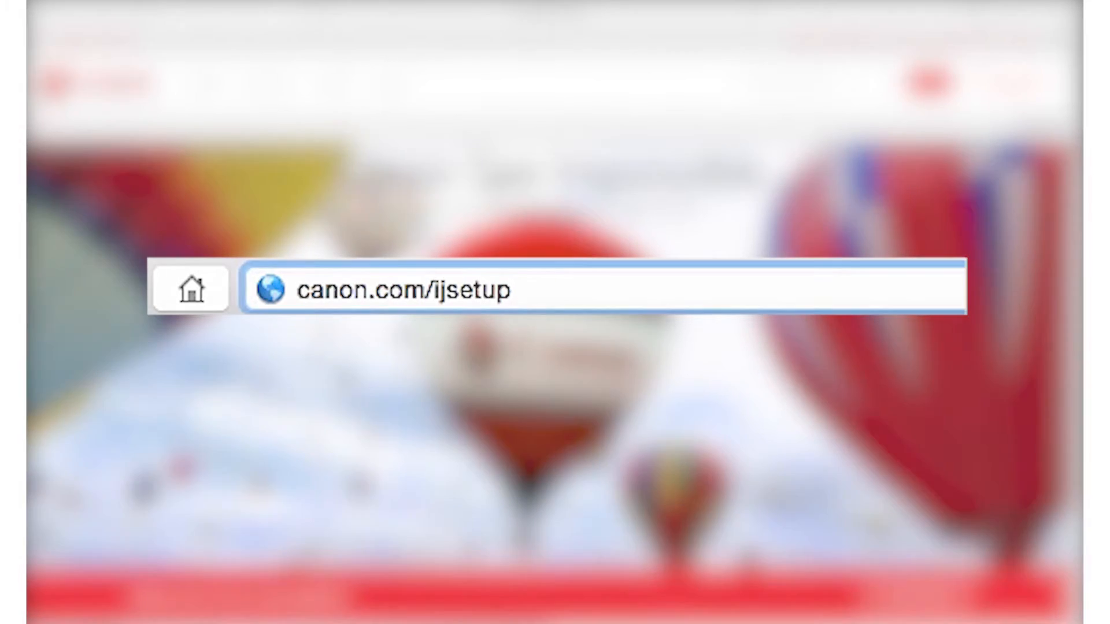
- Load canon.com/ijsetup and download the MX492 Mac OS connecting-to-computer setup file
key(Return)
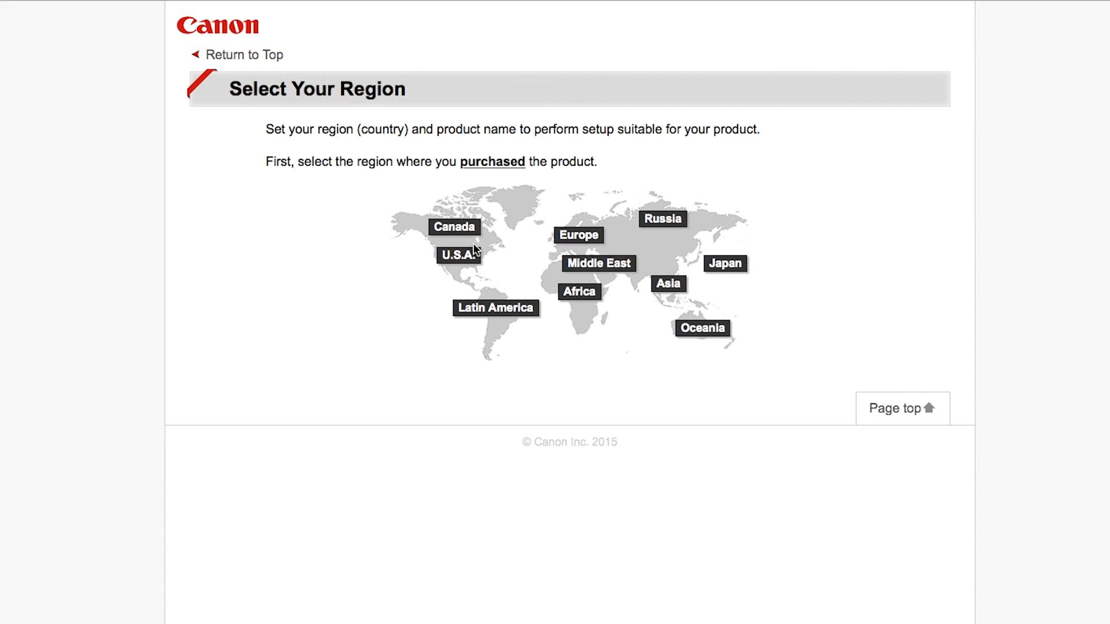
click(456, 255)
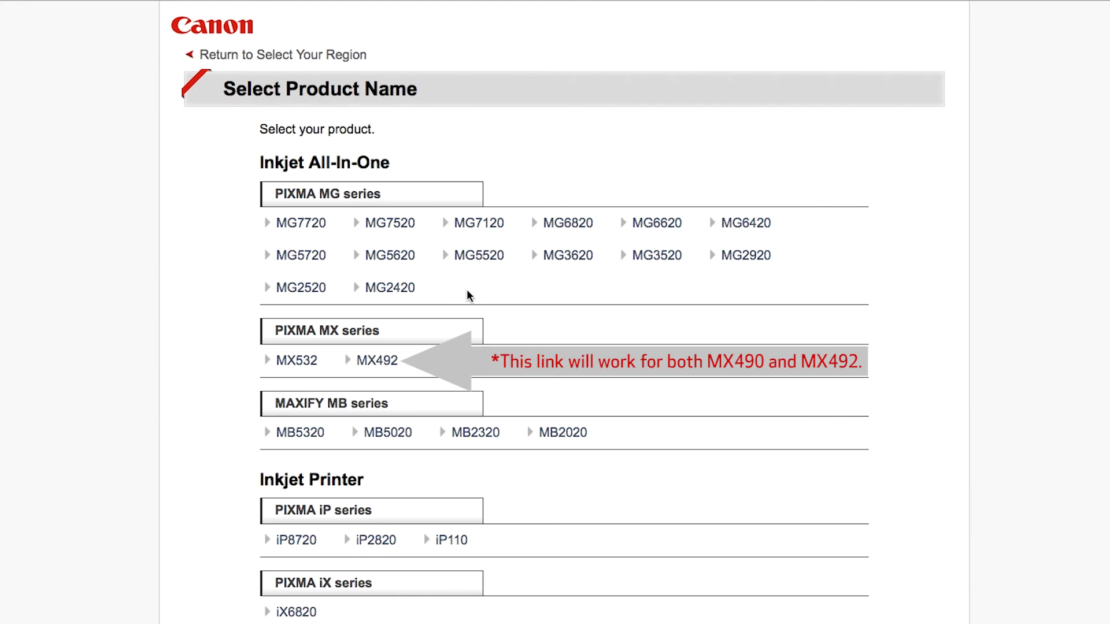
mouse_move(396, 355)
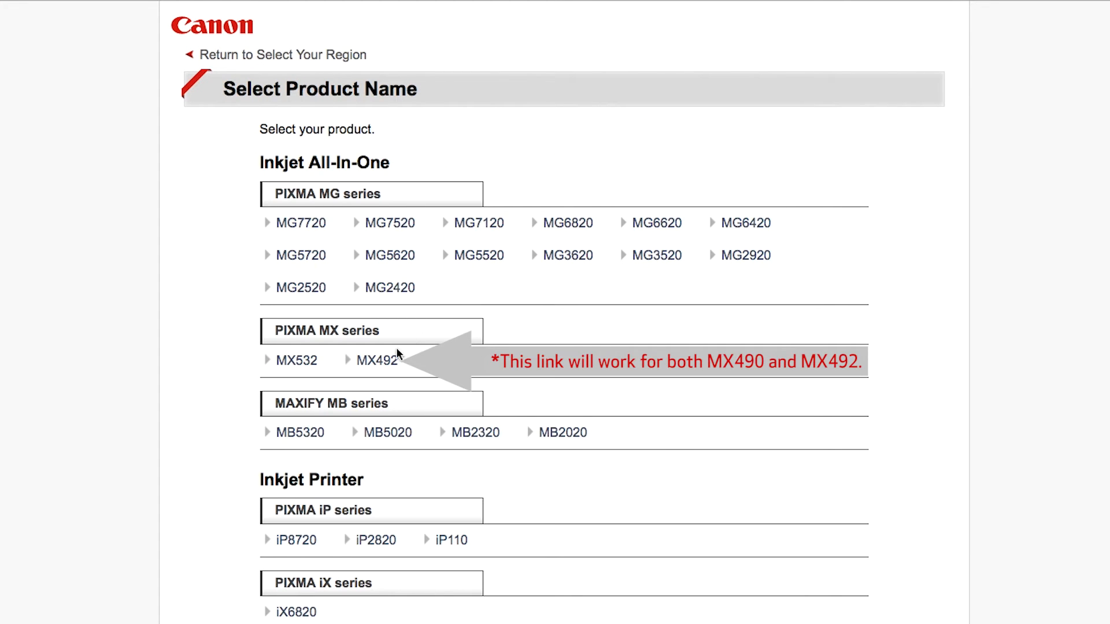
click(378, 360)
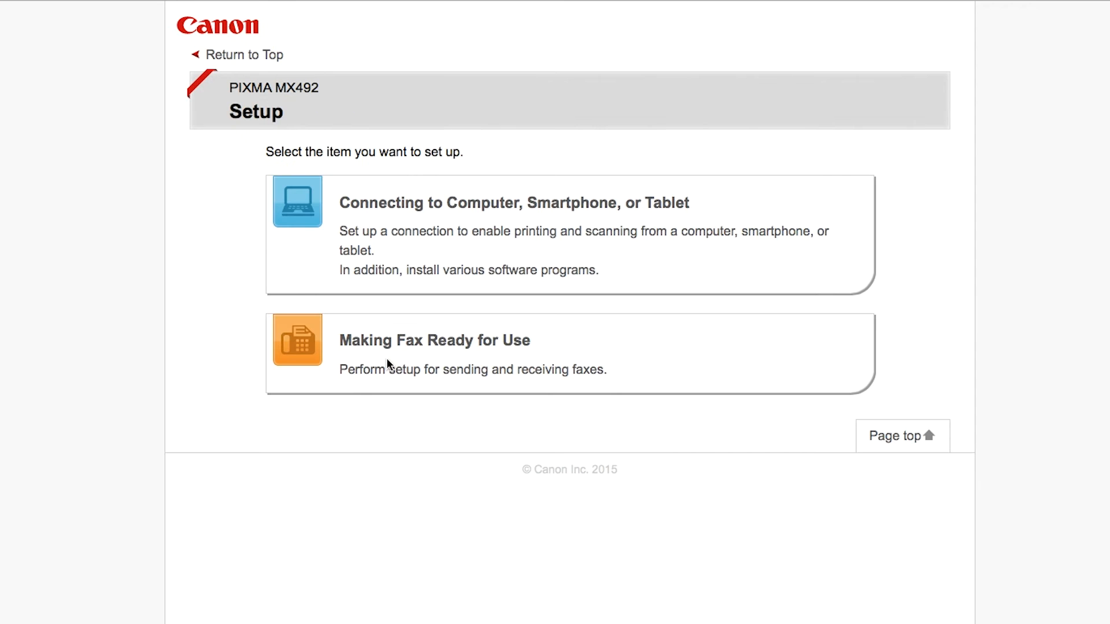
mouse_move(488, 206)
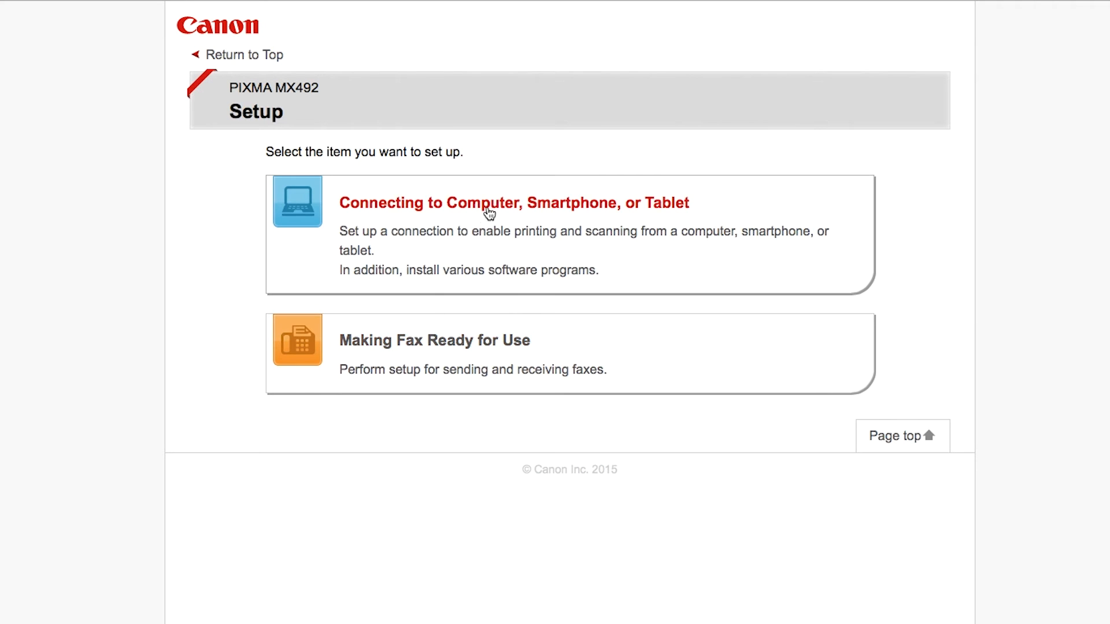
click(513, 203)
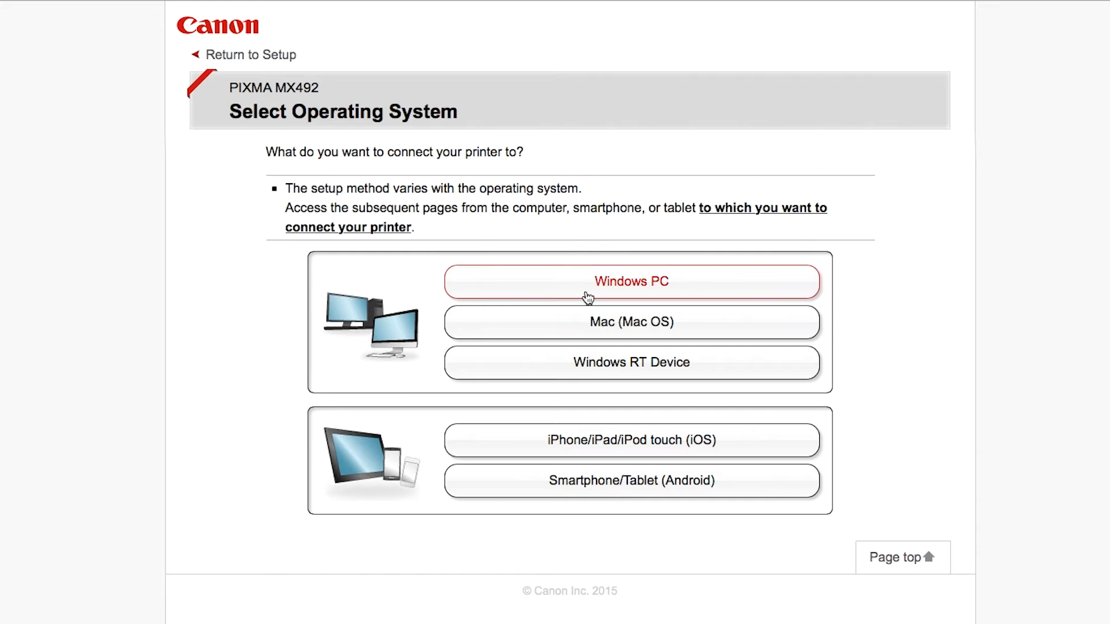
click(630, 322)
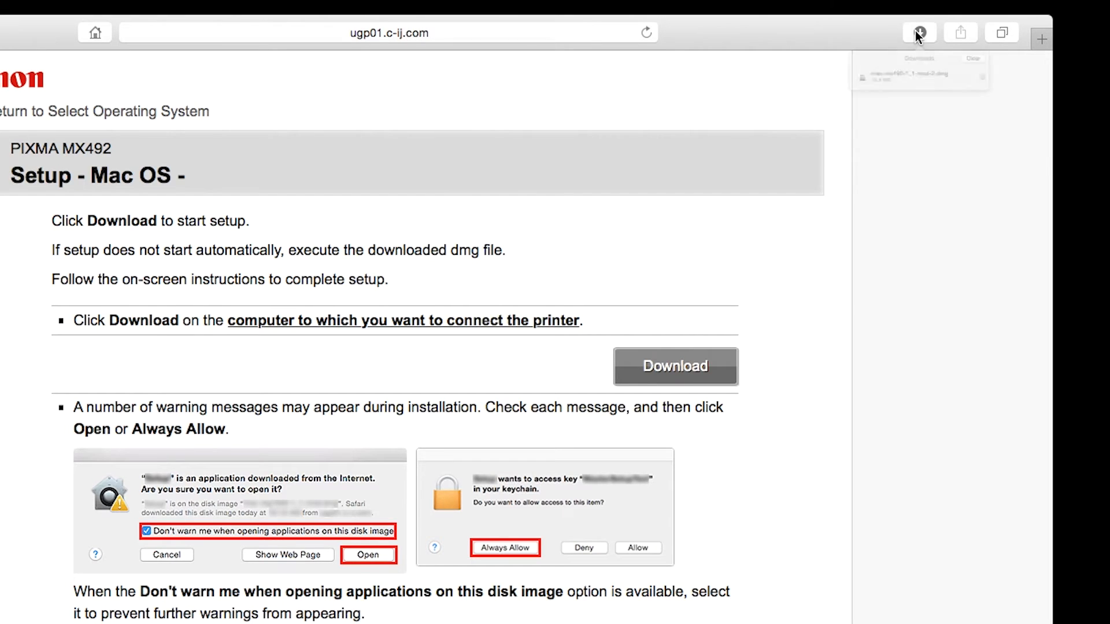
- Open the downloaded CANON_IJ disk image and launch its Setup application
click(918, 33)
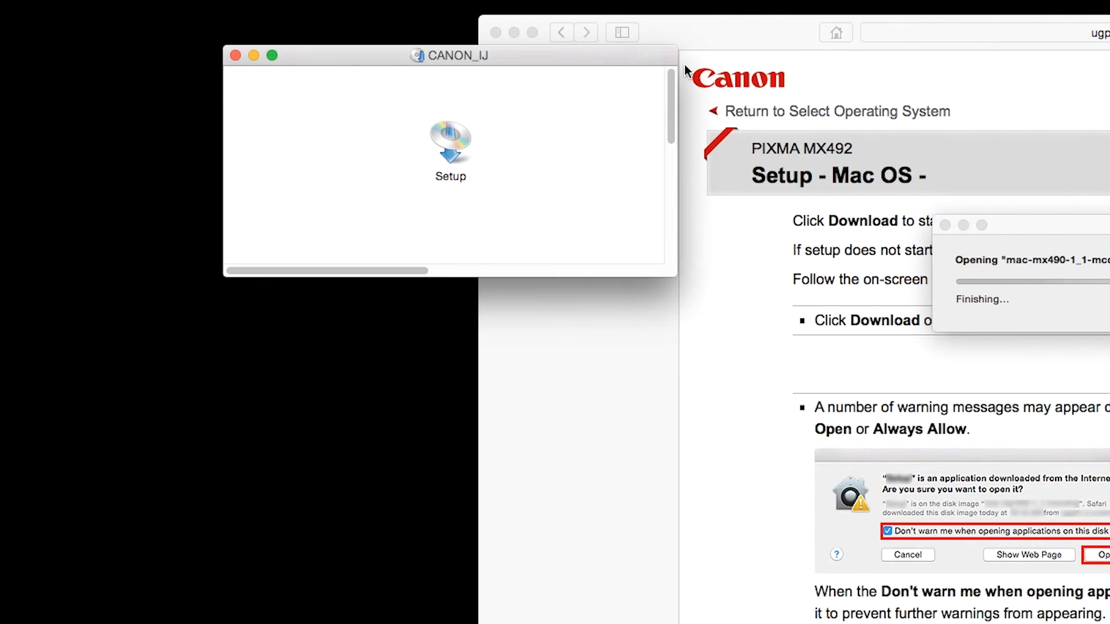
double_click(450, 145)
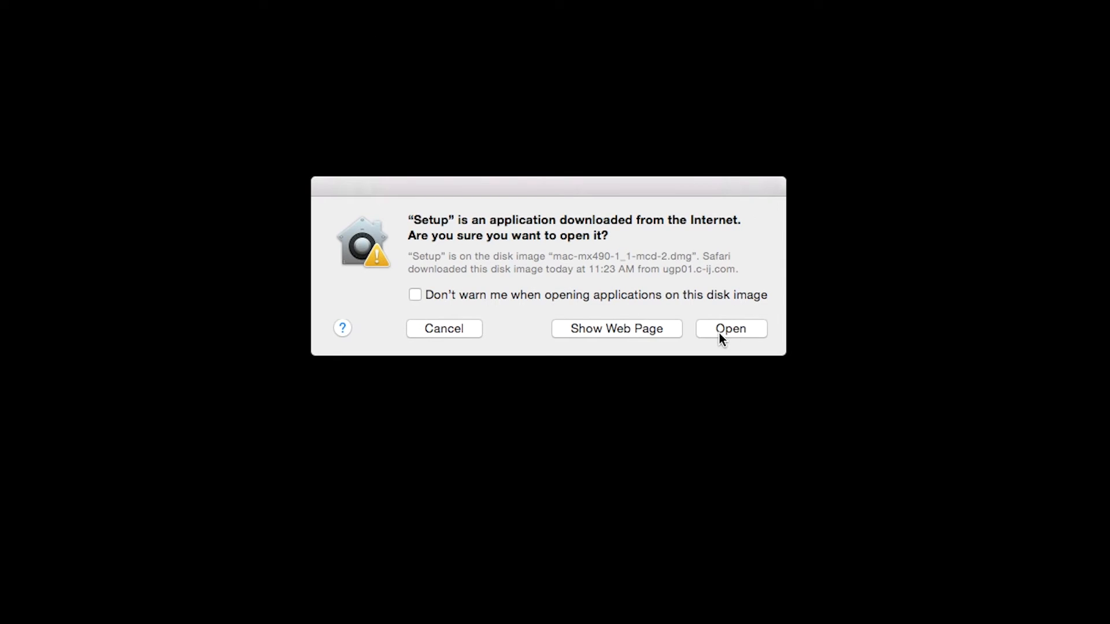
- Confirm opening Setup, then authorize the helper tool install with the admin password
click(730, 329)
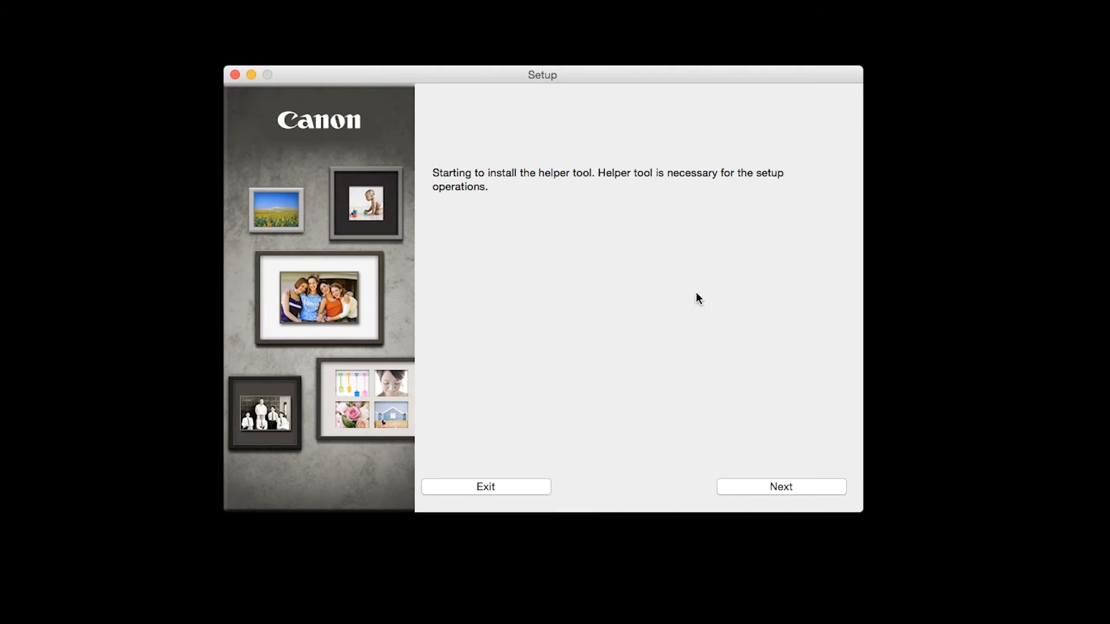
mouse_move(713, 561)
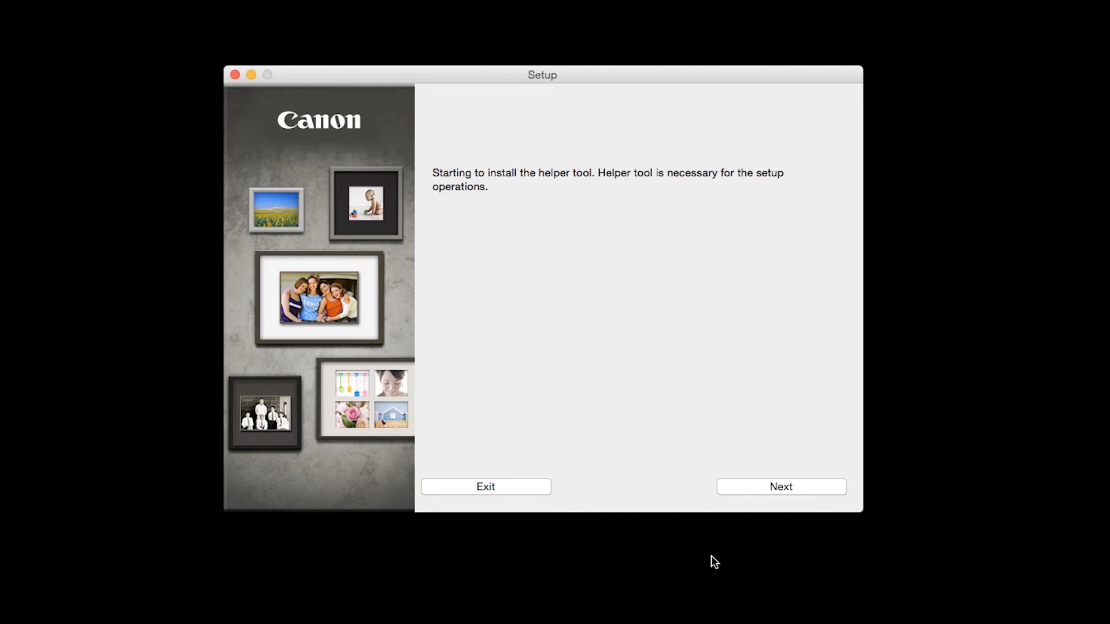
click(780, 486)
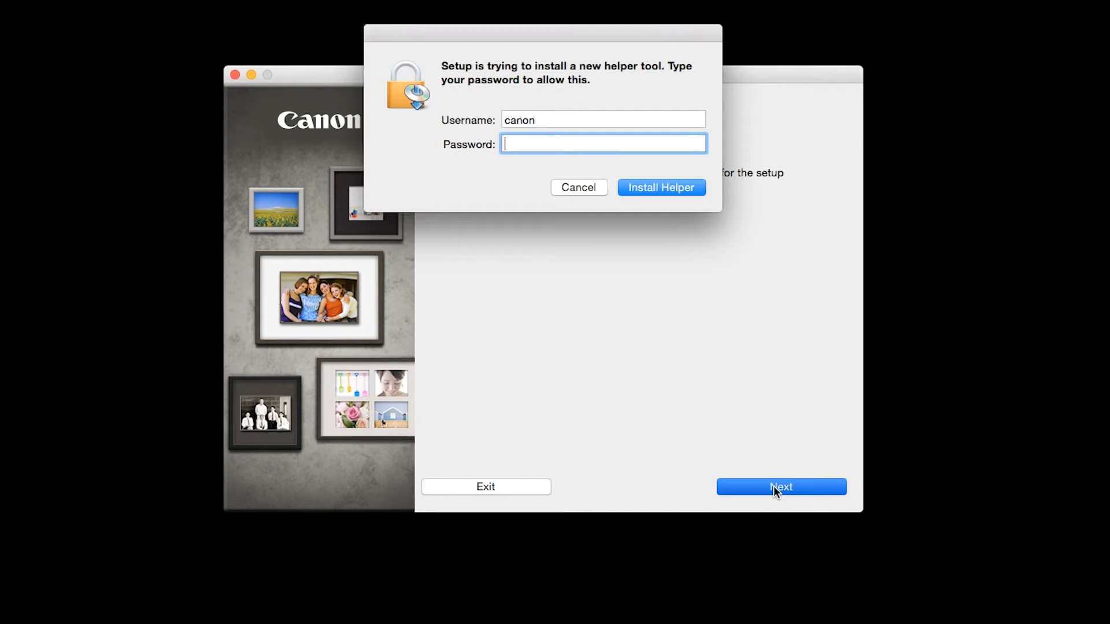
text(•)
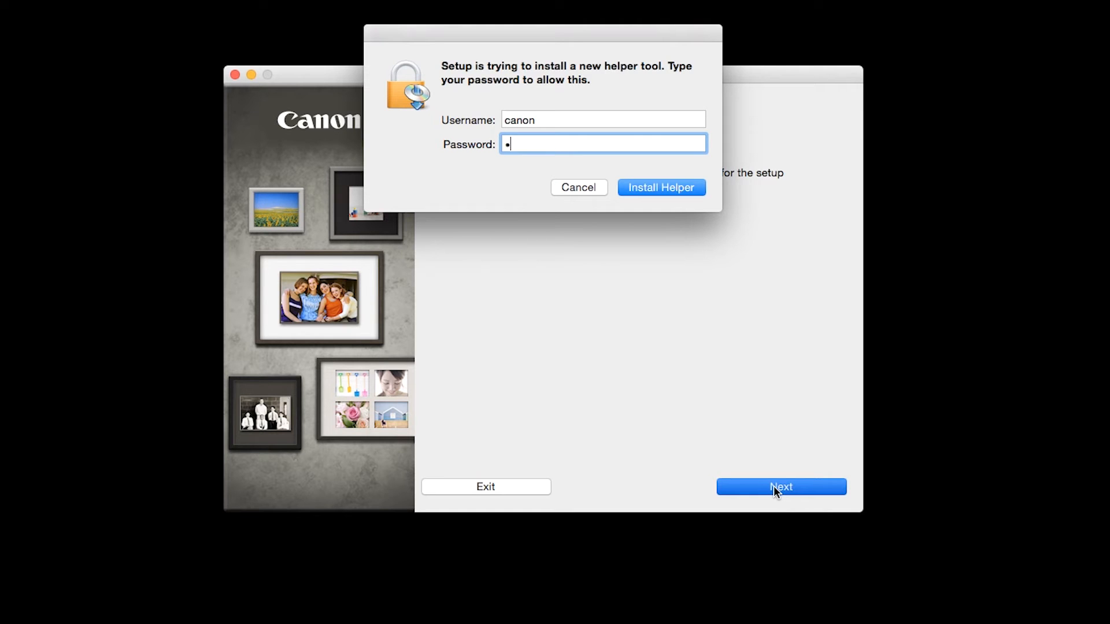
text(••••)
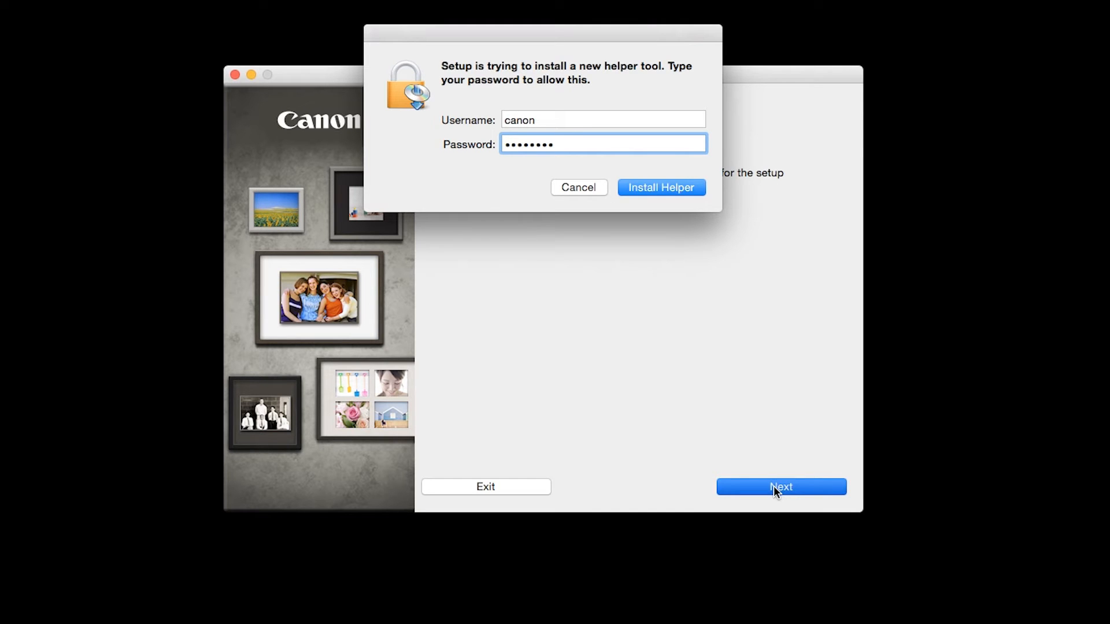
mouse_move(670, 243)
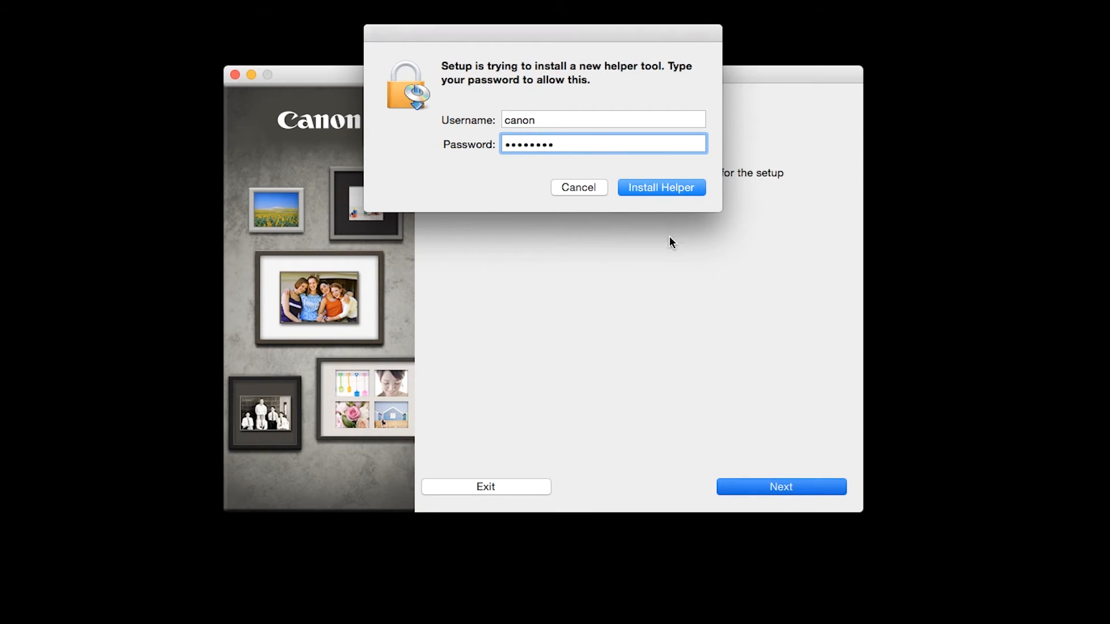
click(660, 186)
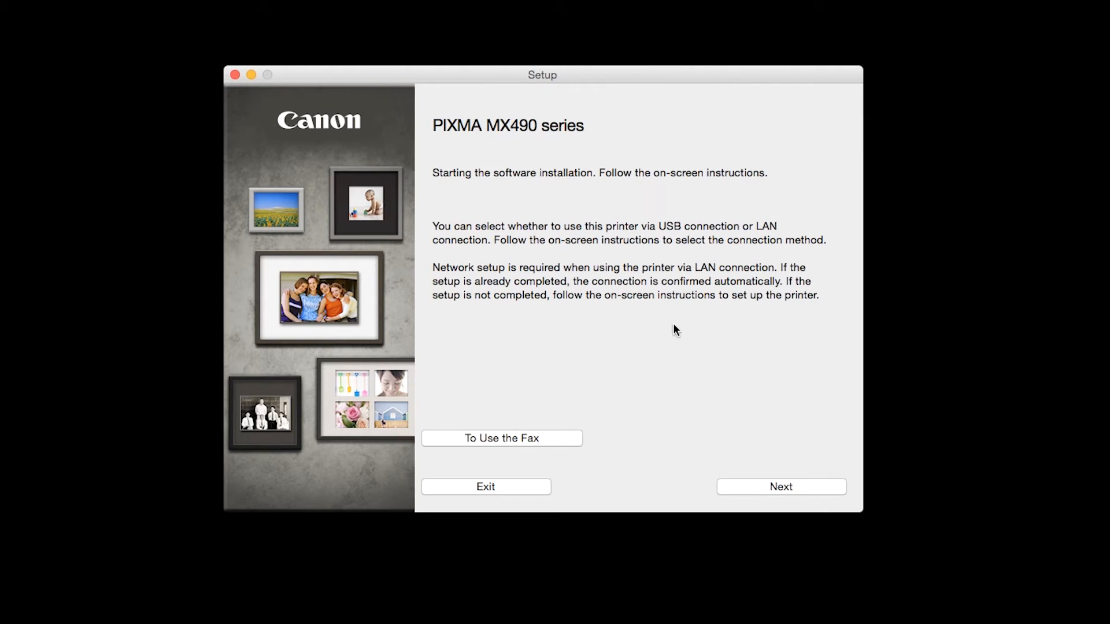
mouse_move(744, 542)
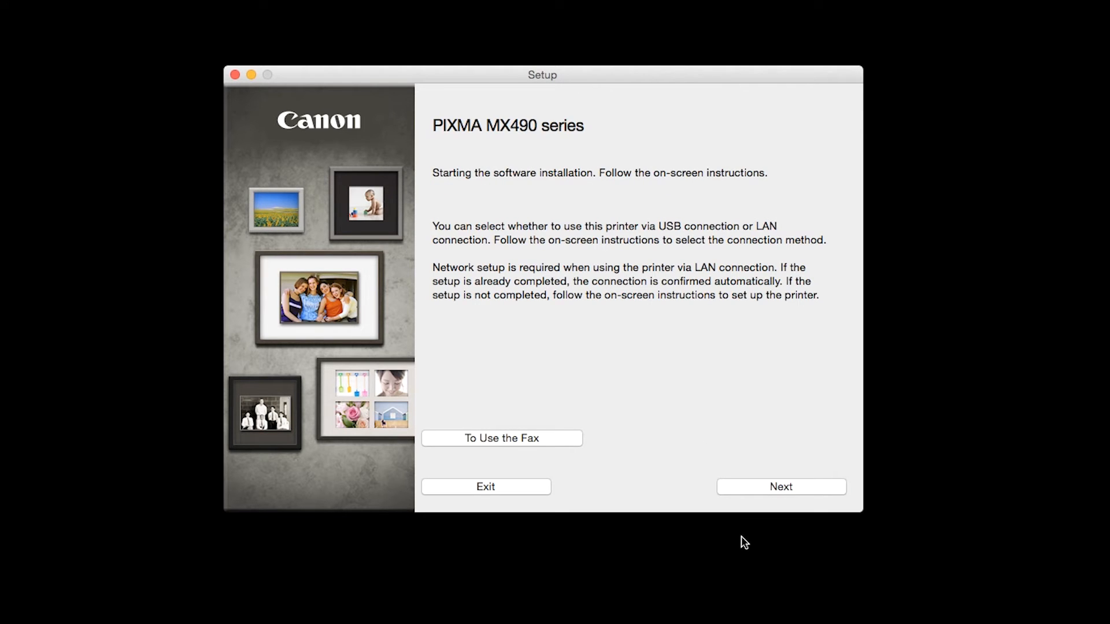
- Choose Wireless LAN connection via the wireless router as the connection method
click(779, 487)
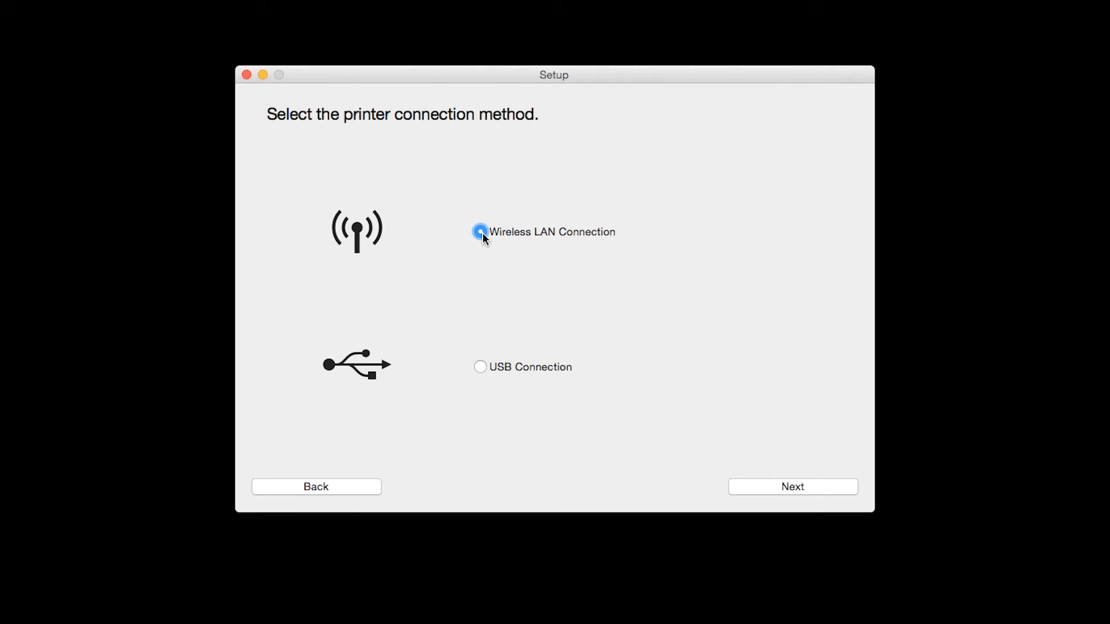
mouse_move(792, 487)
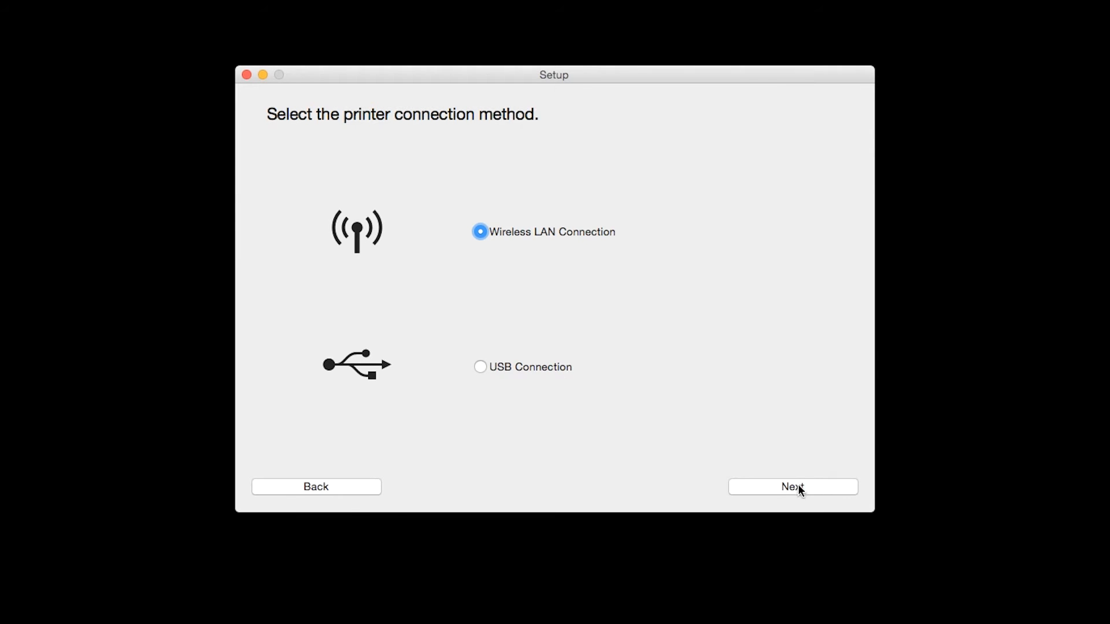
click(791, 486)
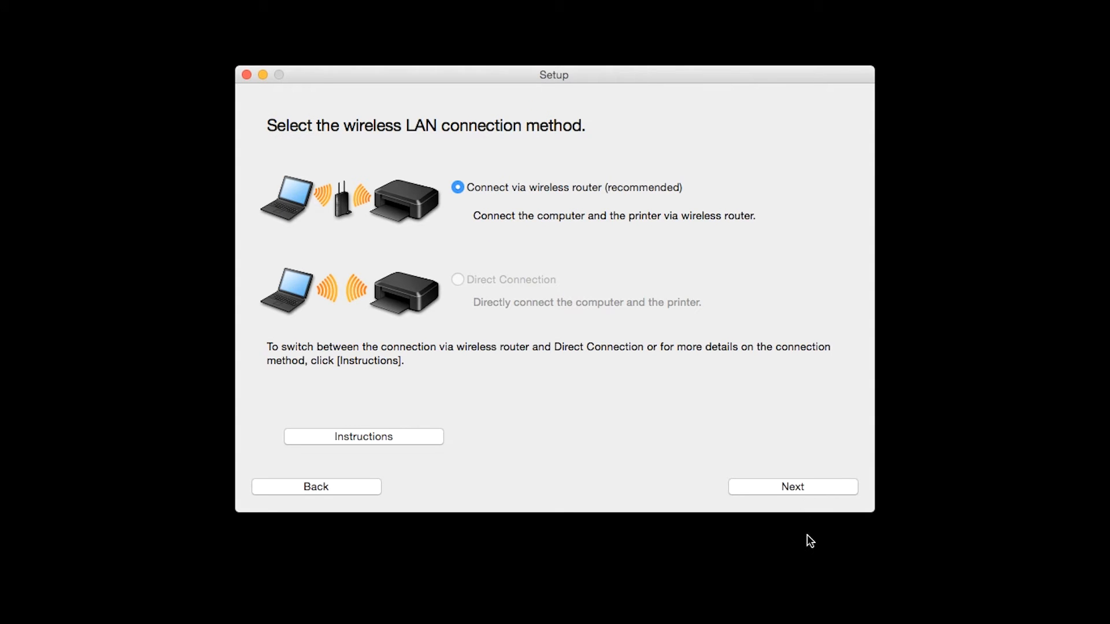
mouse_move(641, 382)
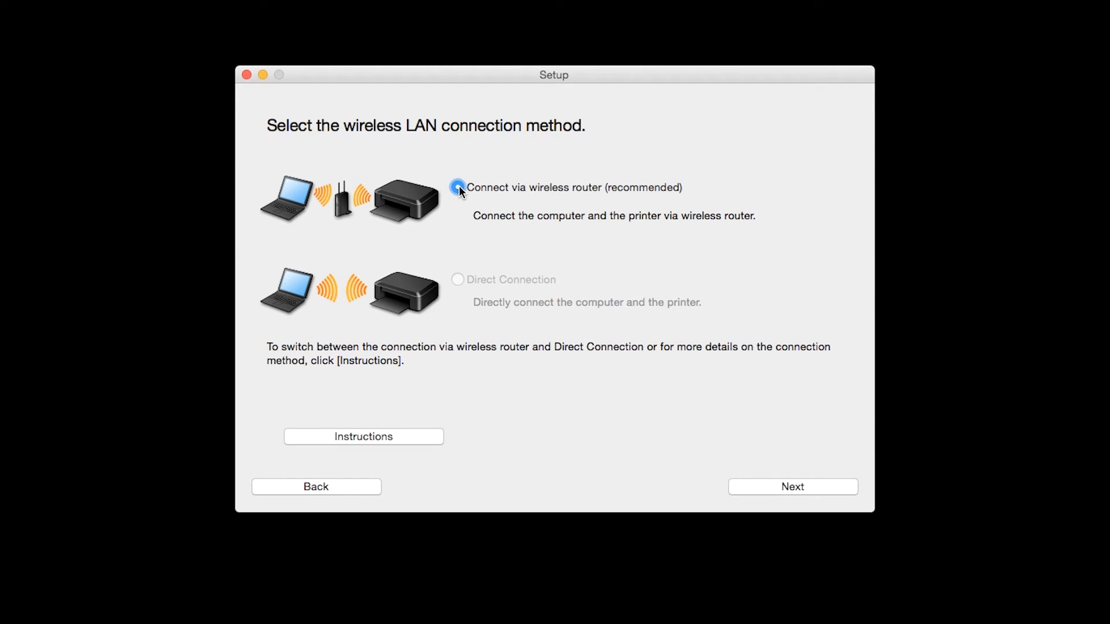
click(458, 188)
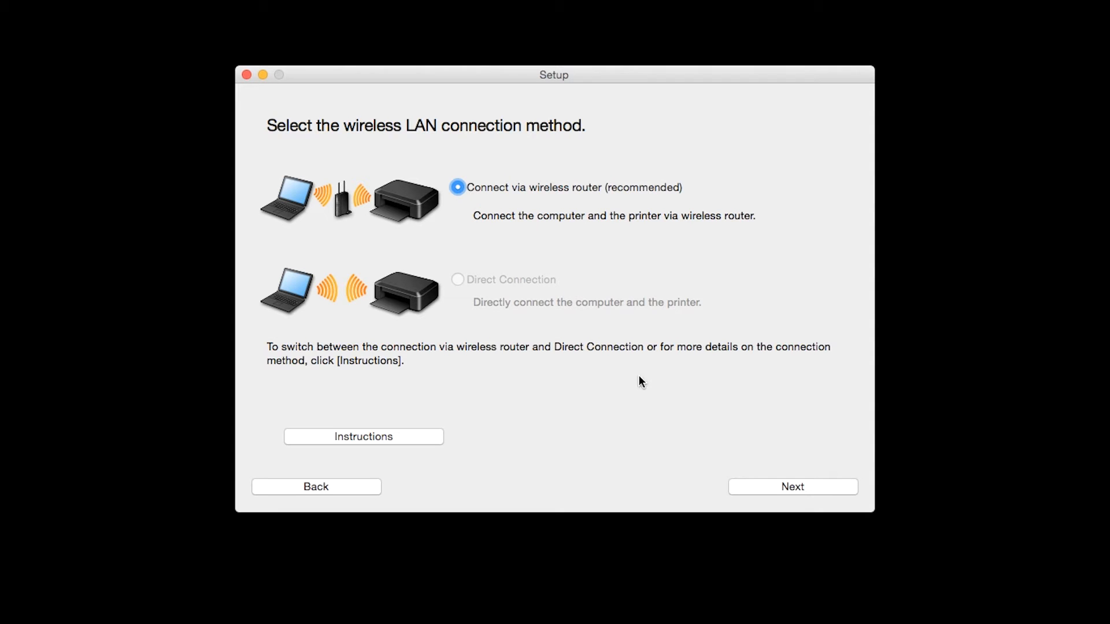
click(792, 486)
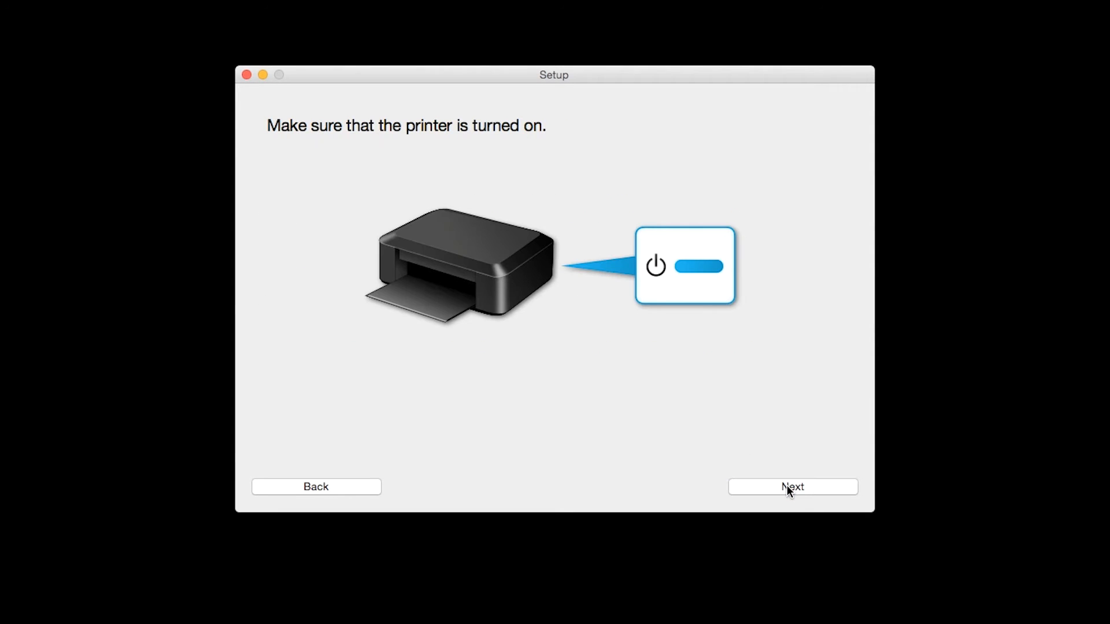
mouse_move(807, 543)
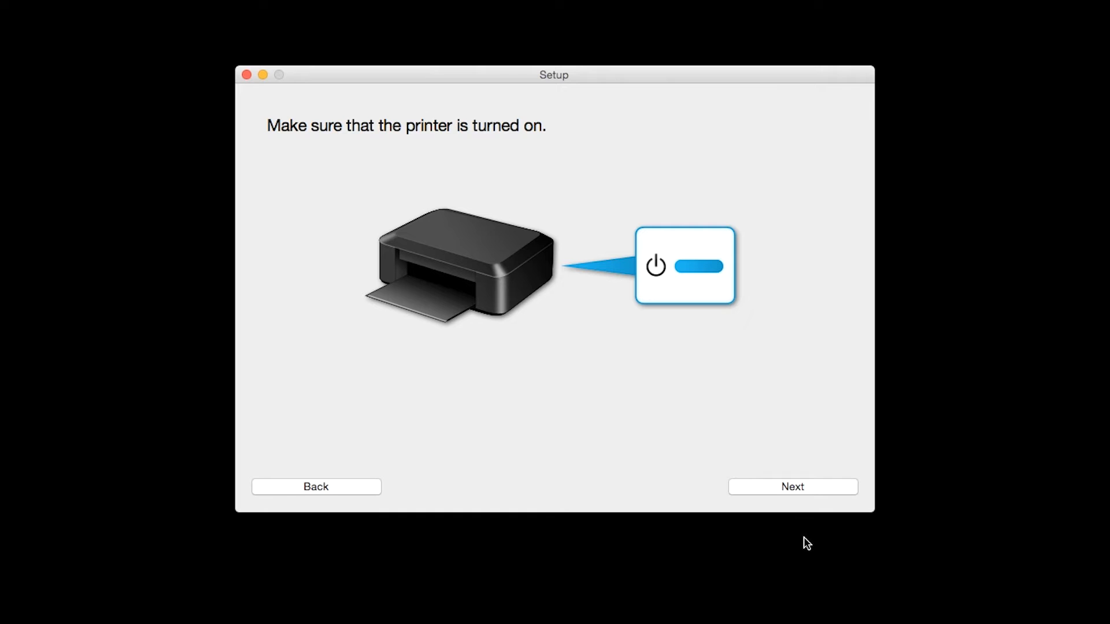
mouse_move(804, 504)
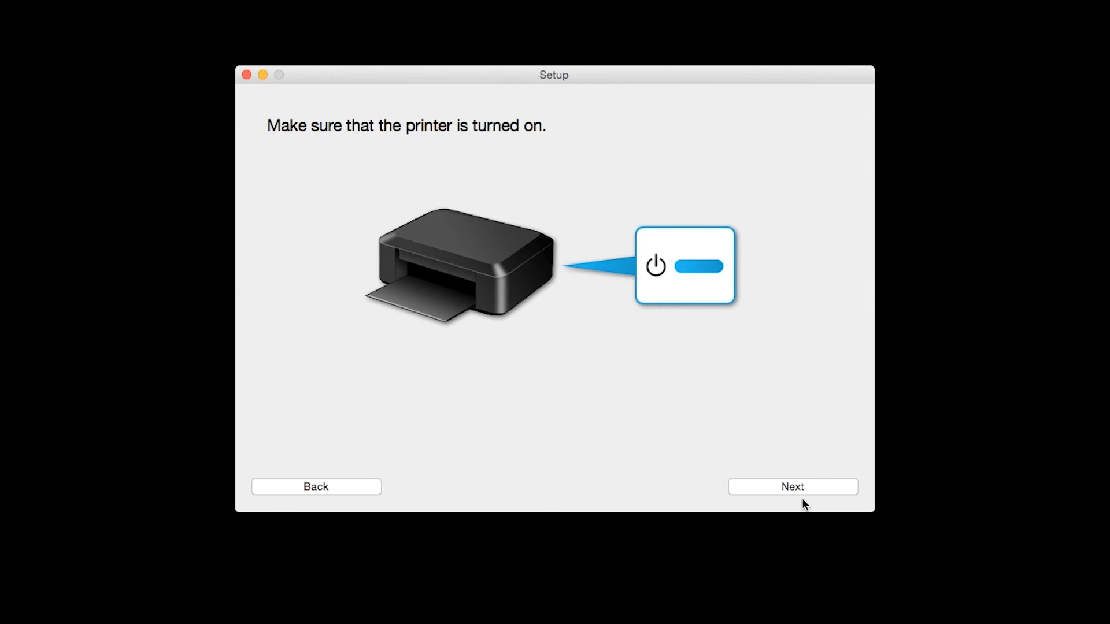
- Confirm the printer is on and mark it as not found on the network list
click(792, 486)
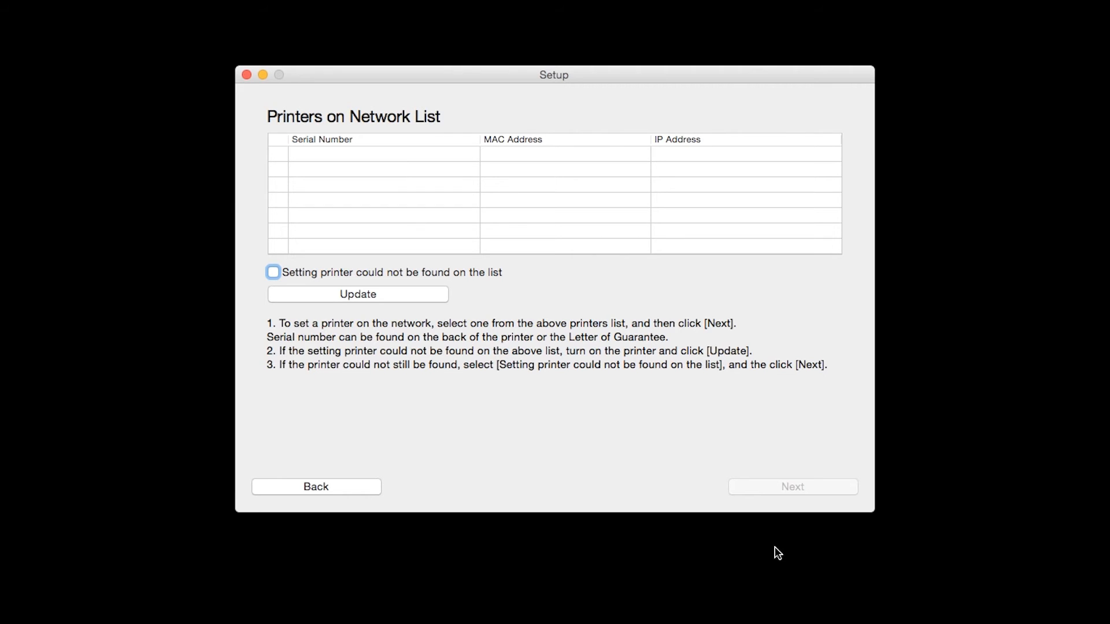
mouse_move(420, 360)
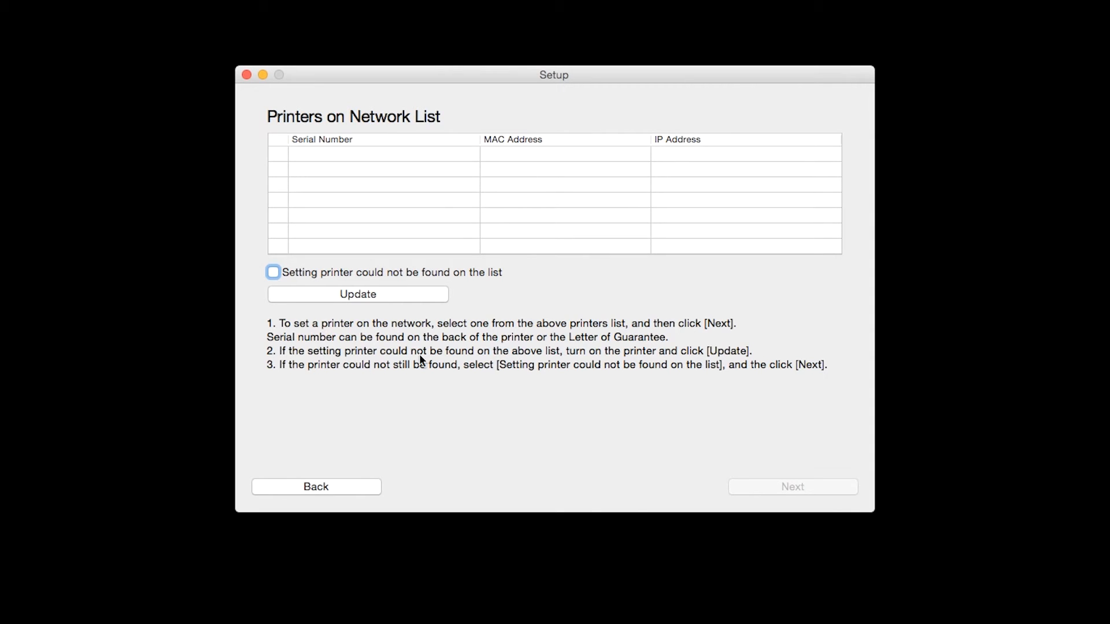
click(273, 271)
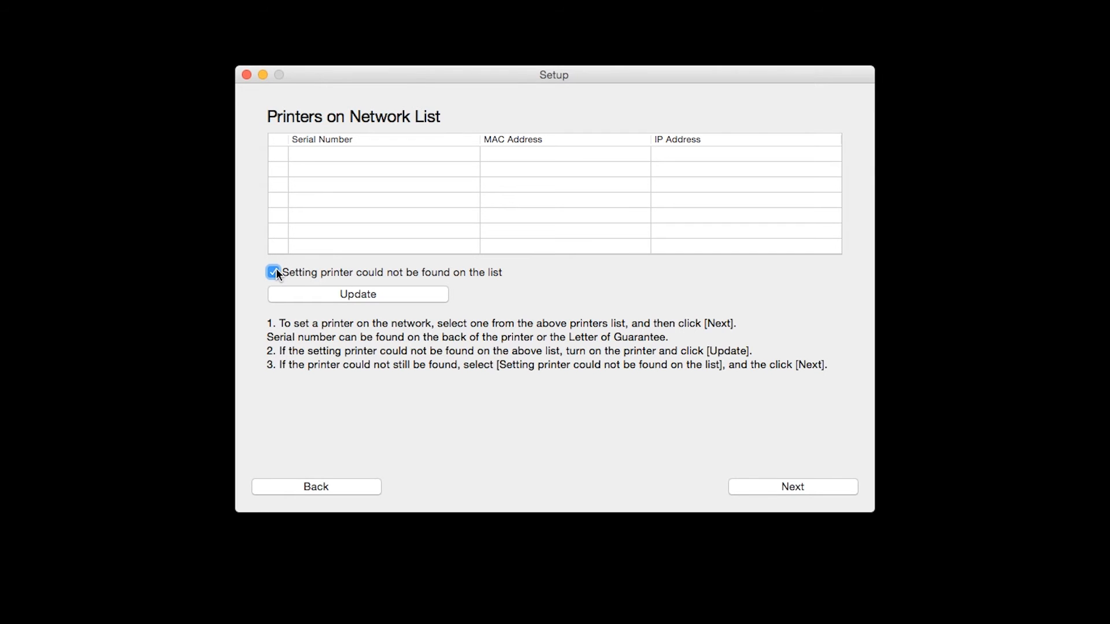
click(357, 294)
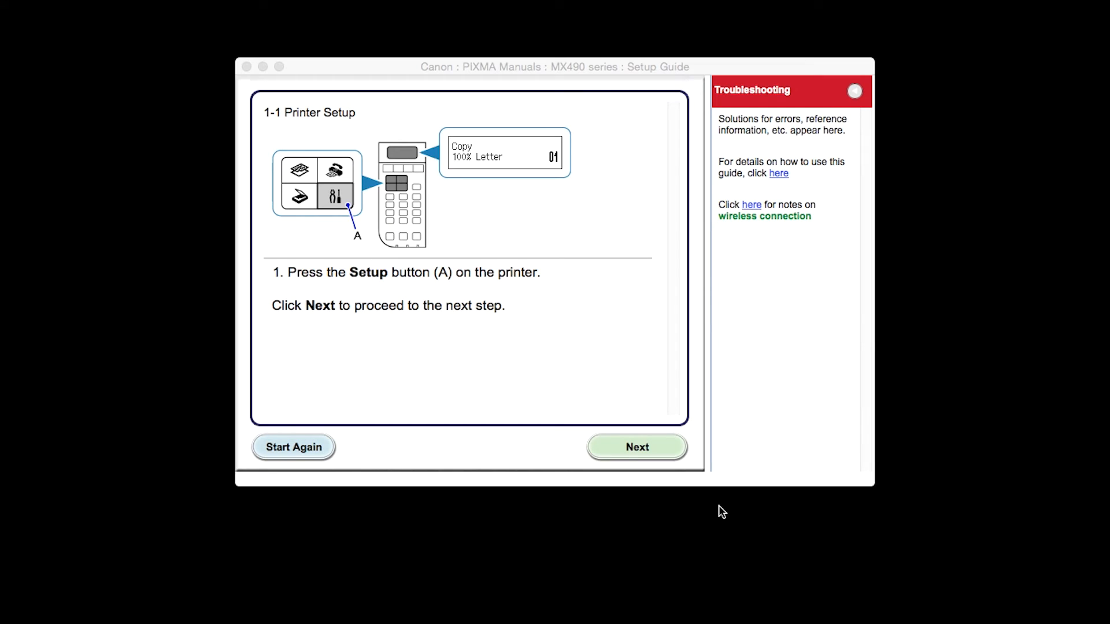
mouse_move(718, 550)
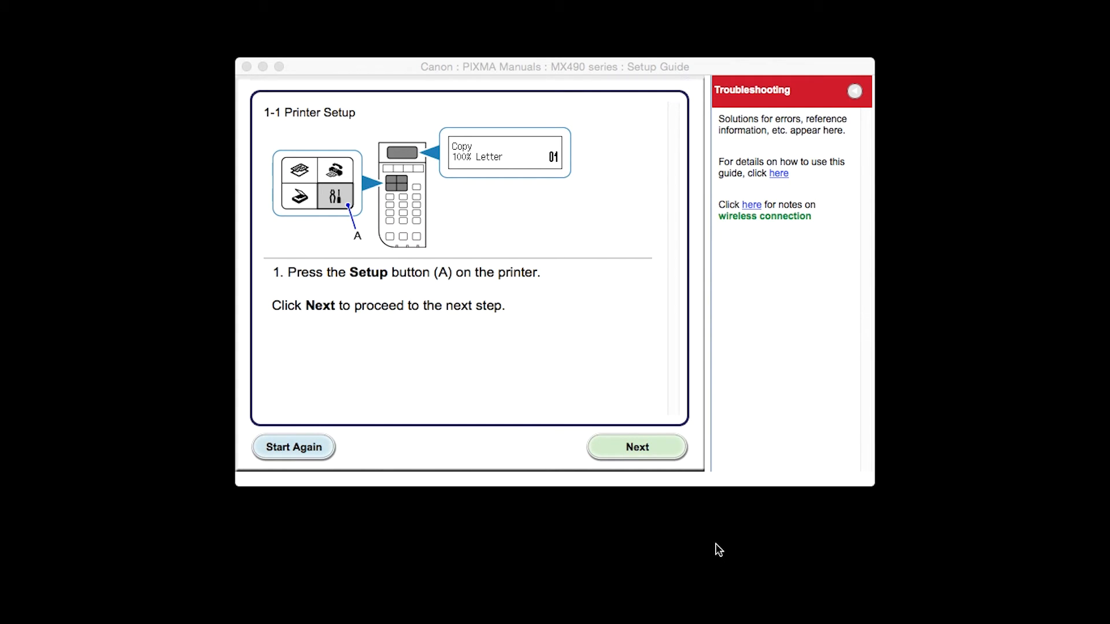
mouse_move(637, 447)
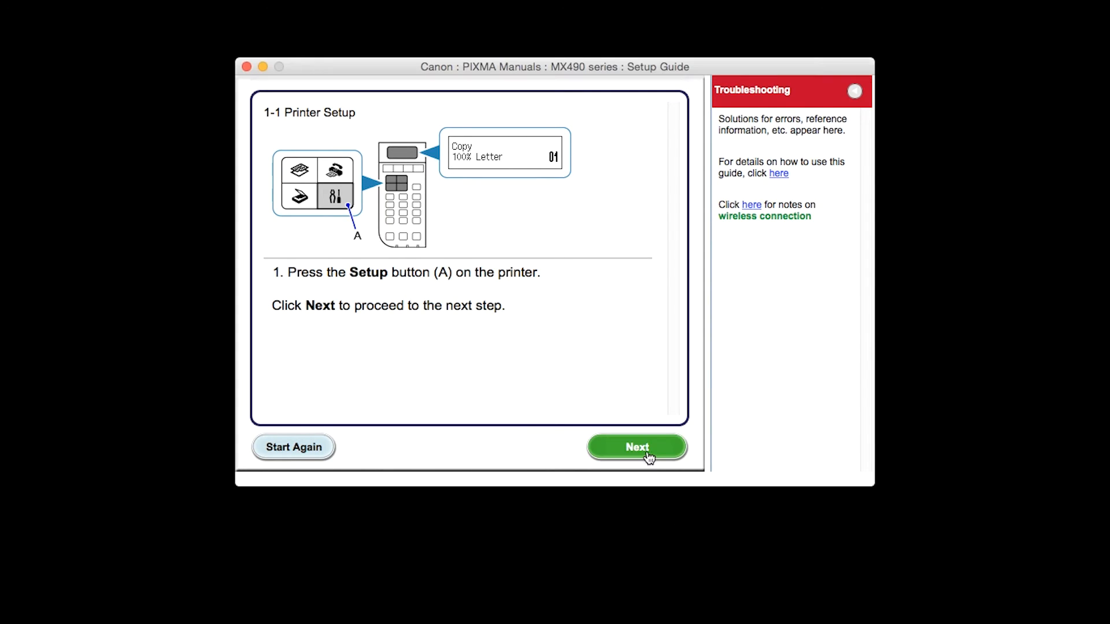
- Step through the setup guide using the WPS Push Button Method
click(636, 447)
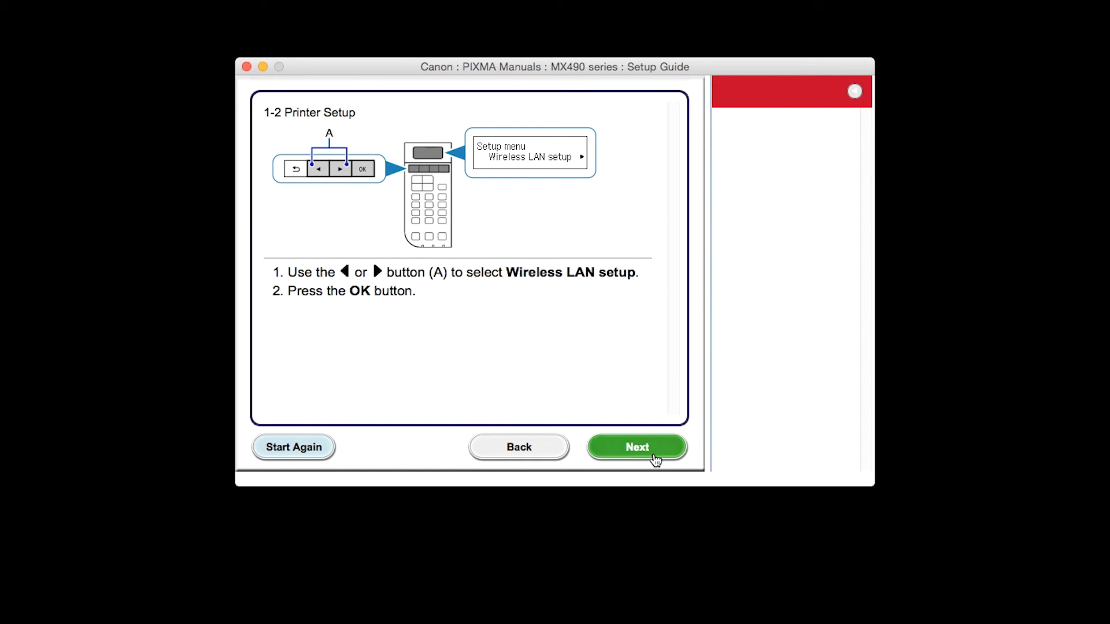
click(637, 446)
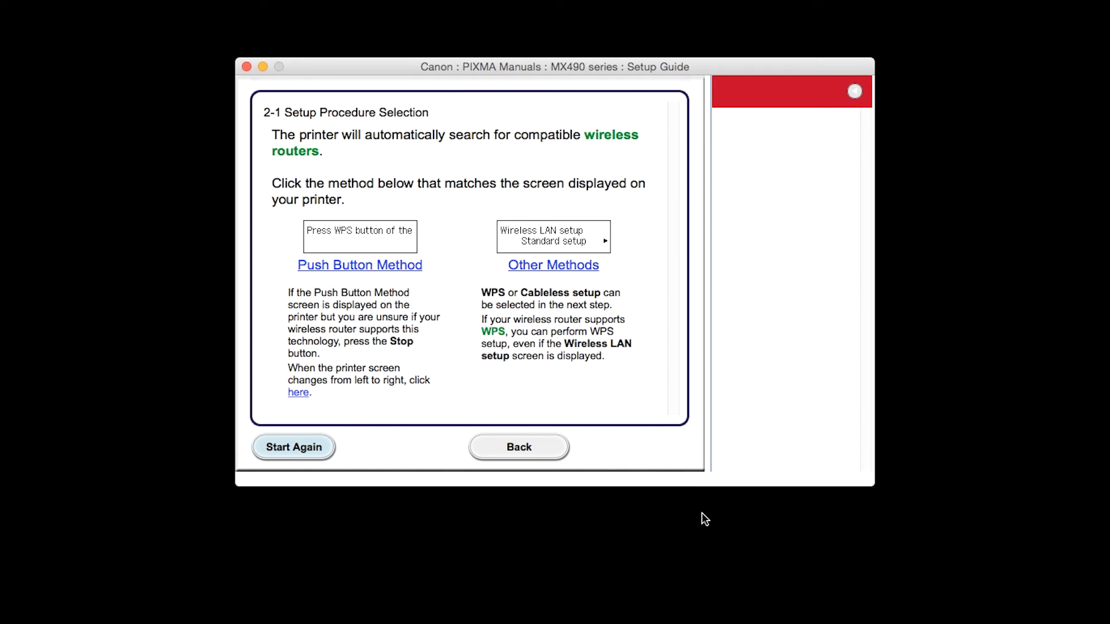
mouse_move(666, 516)
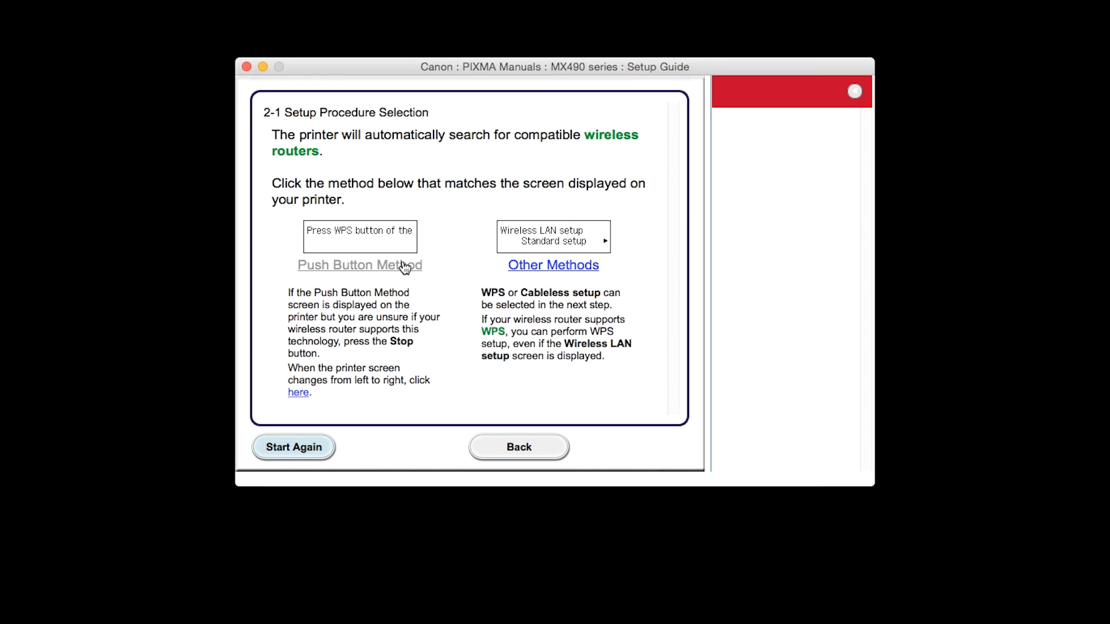
click(359, 264)
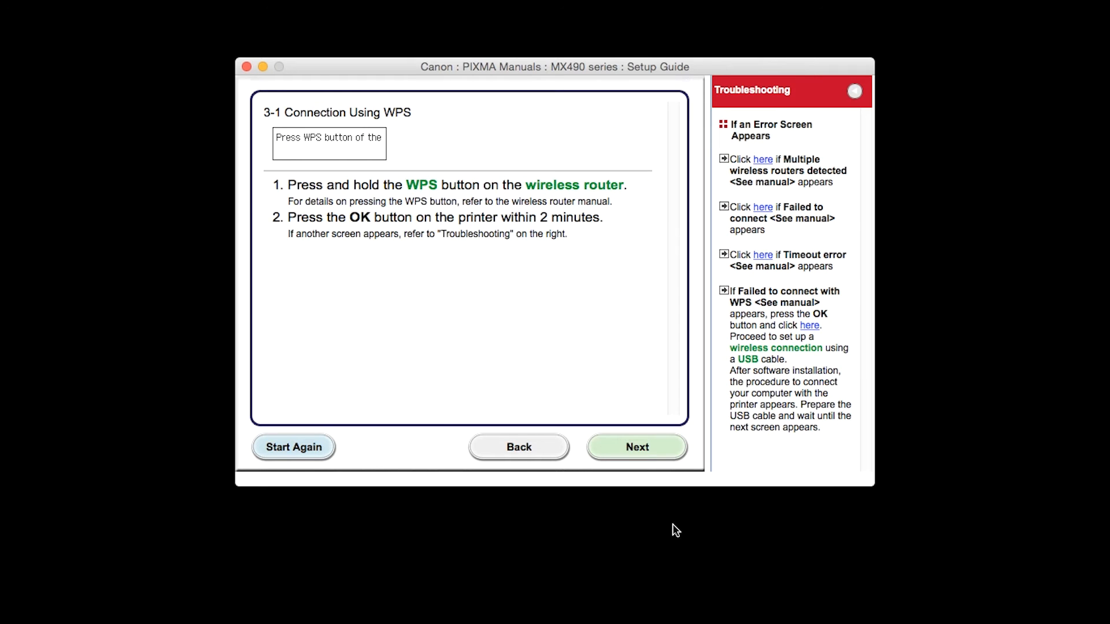
mouse_move(636, 446)
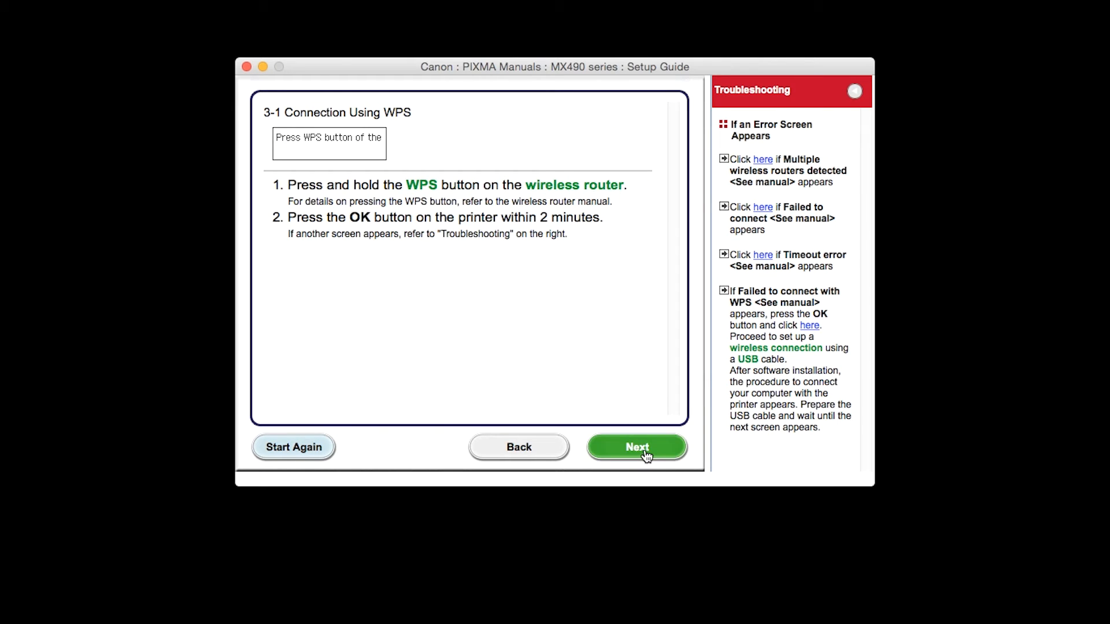
click(635, 446)
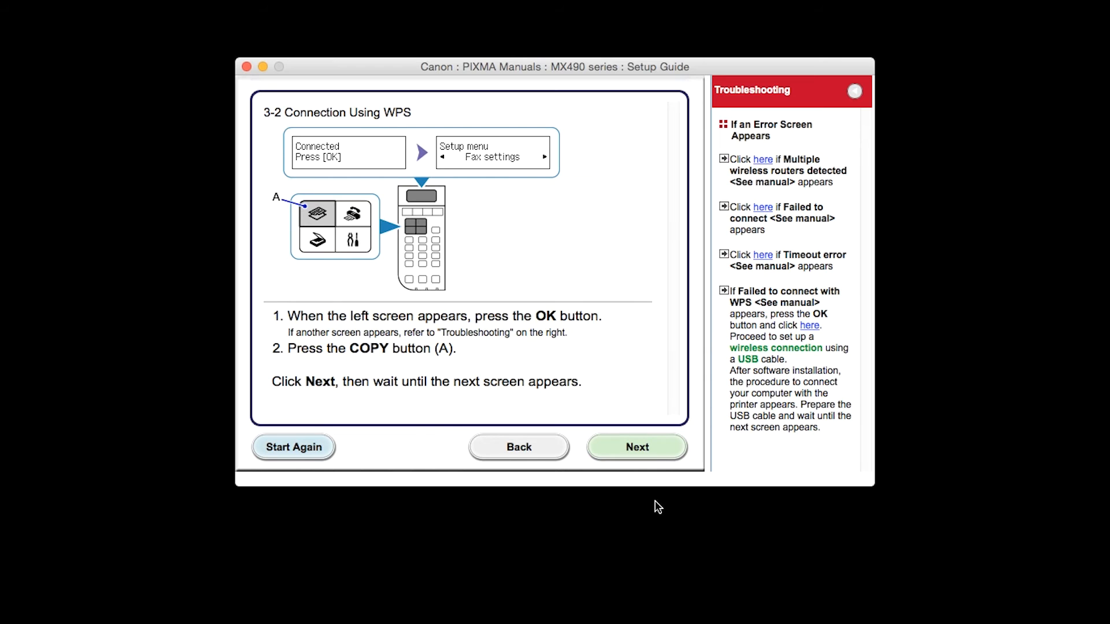
mouse_move(637, 446)
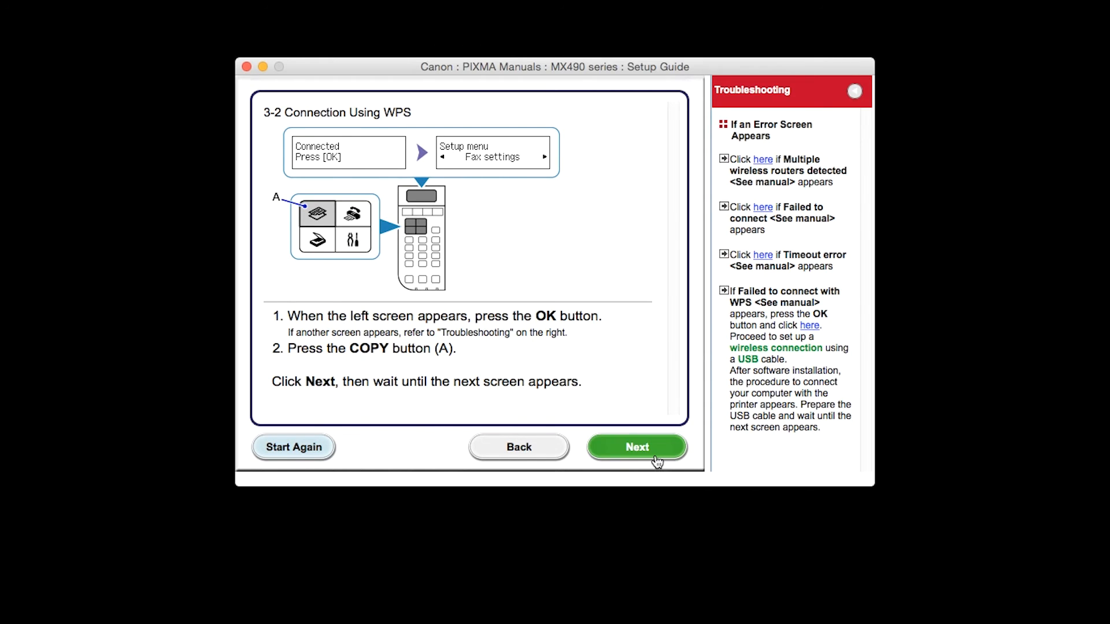
click(636, 447)
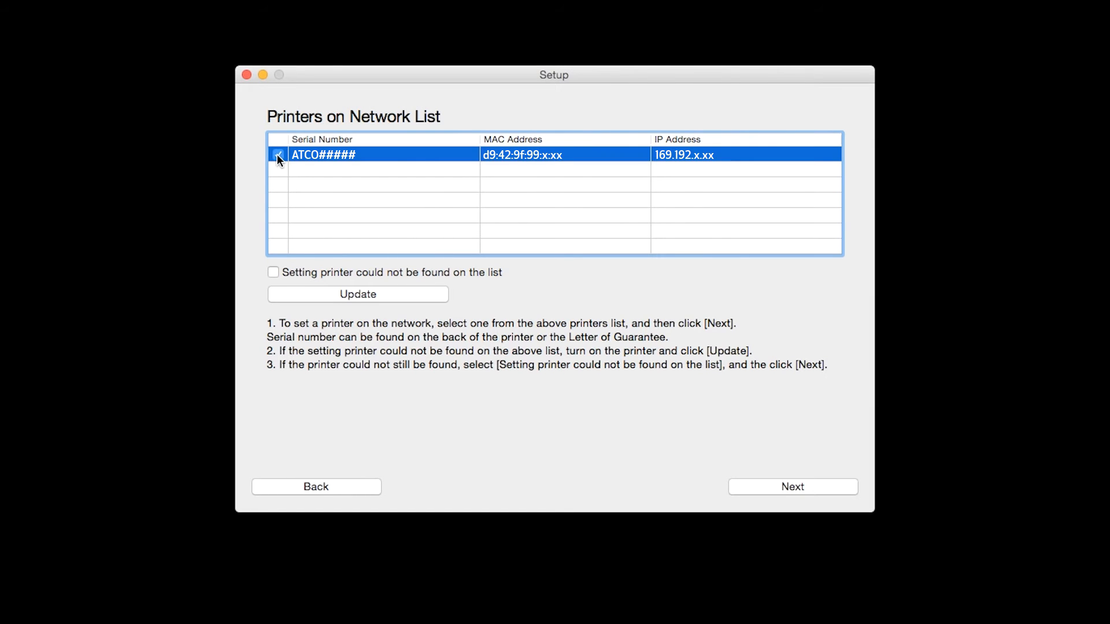
- Connect the detected printer and keep USA, Canada, Latin America and United States as residence
click(277, 154)
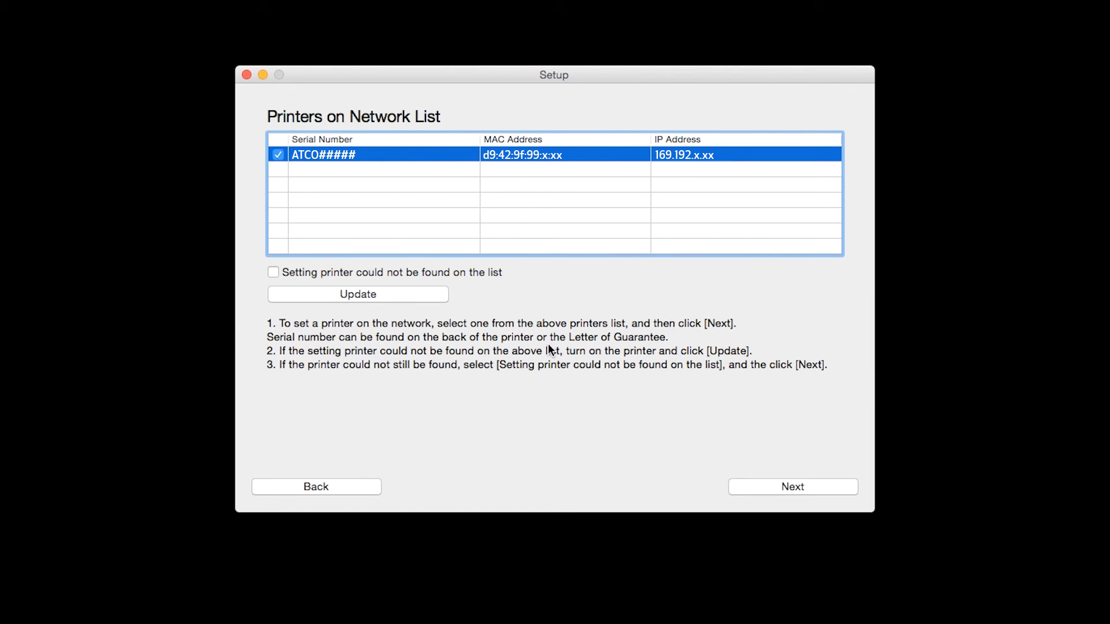
click(792, 486)
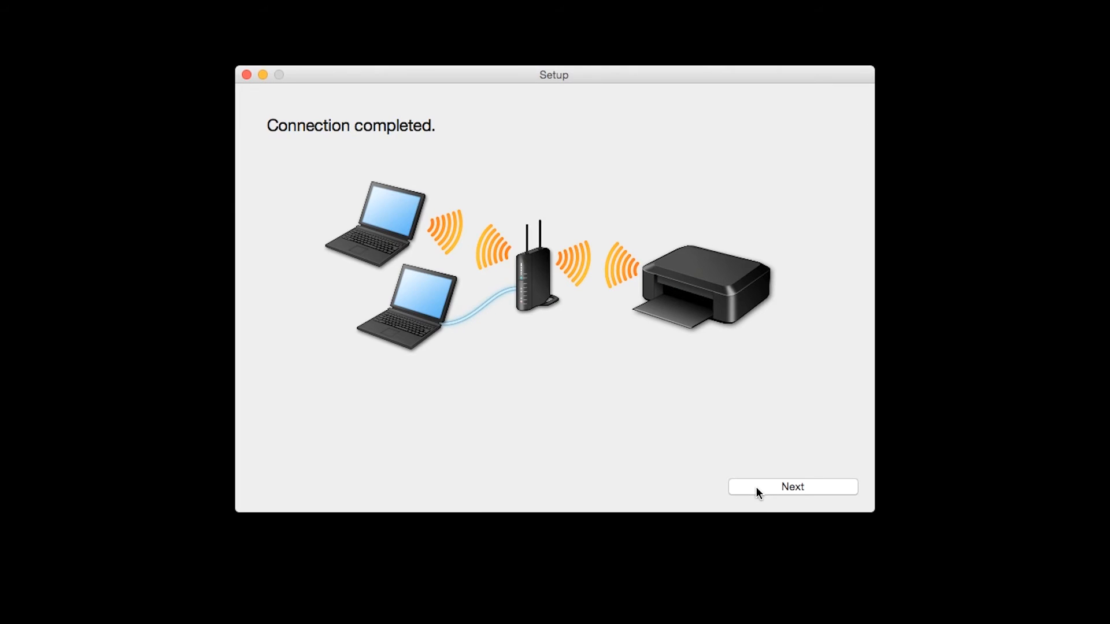
mouse_move(785, 554)
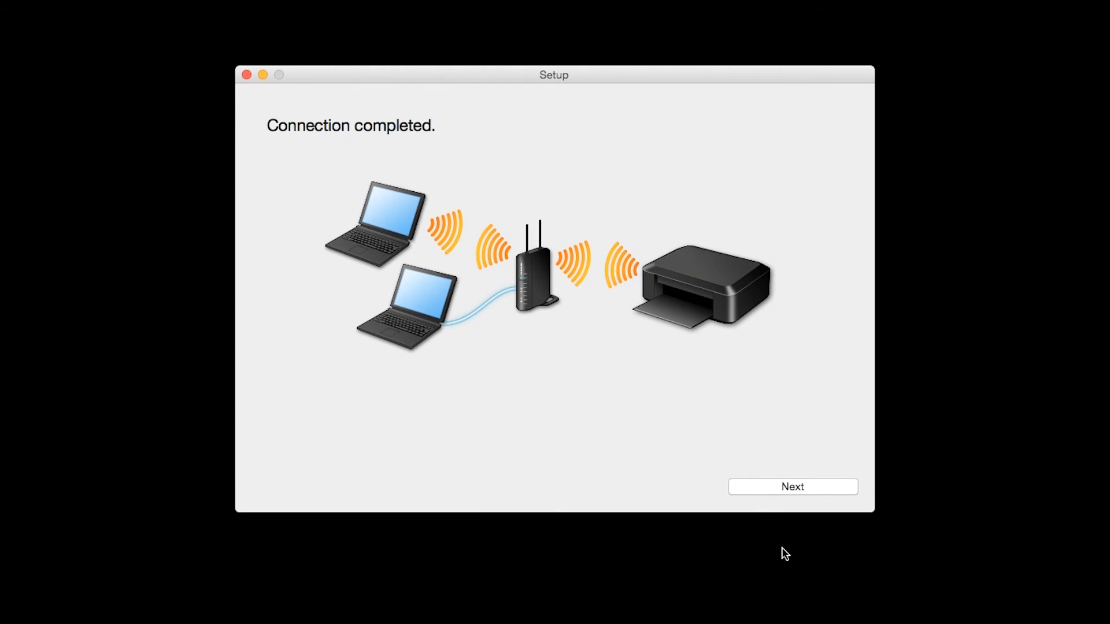
click(792, 486)
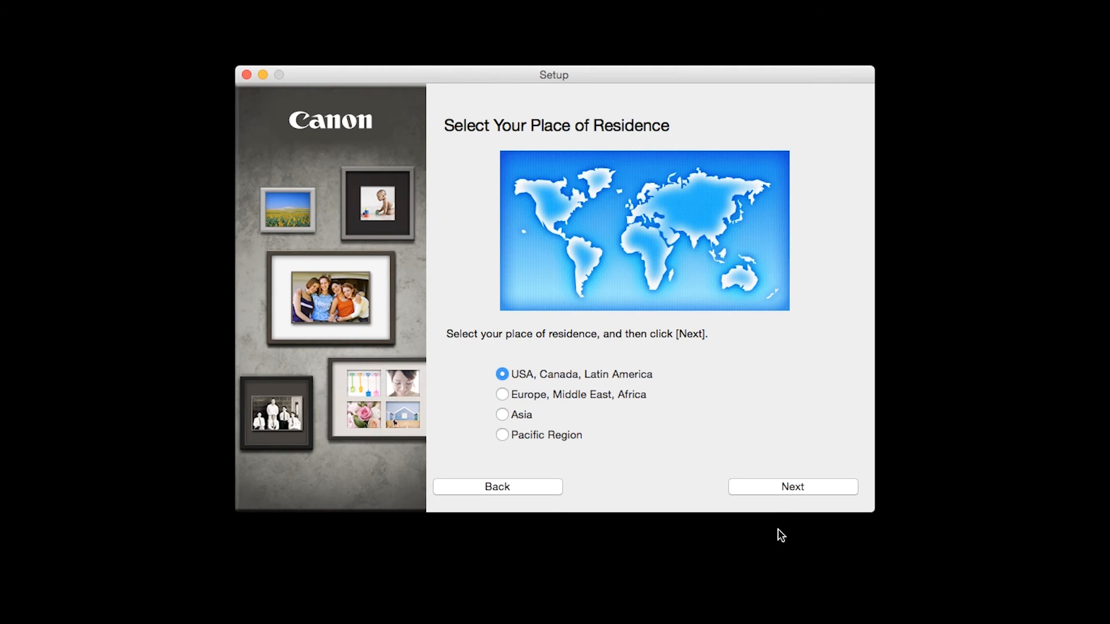
mouse_move(781, 518)
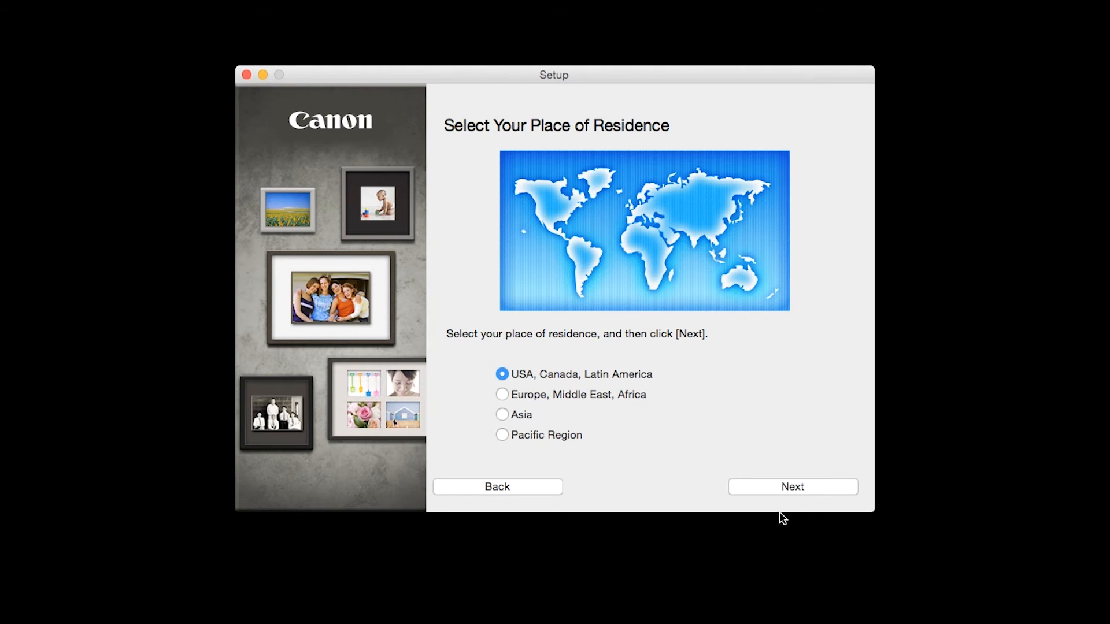
click(792, 486)
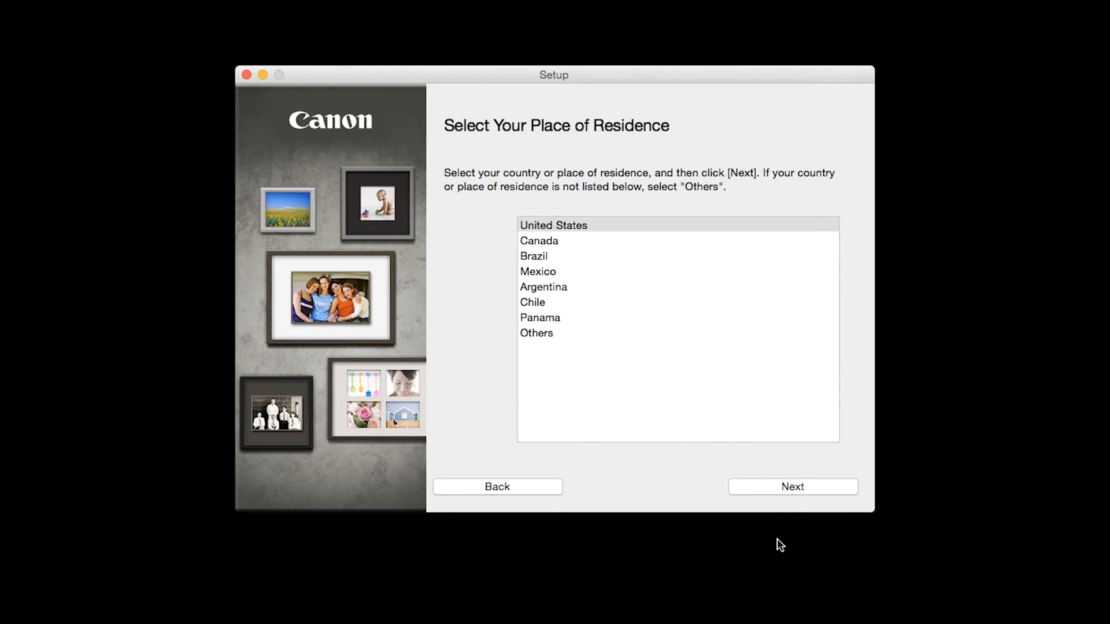
mouse_move(783, 517)
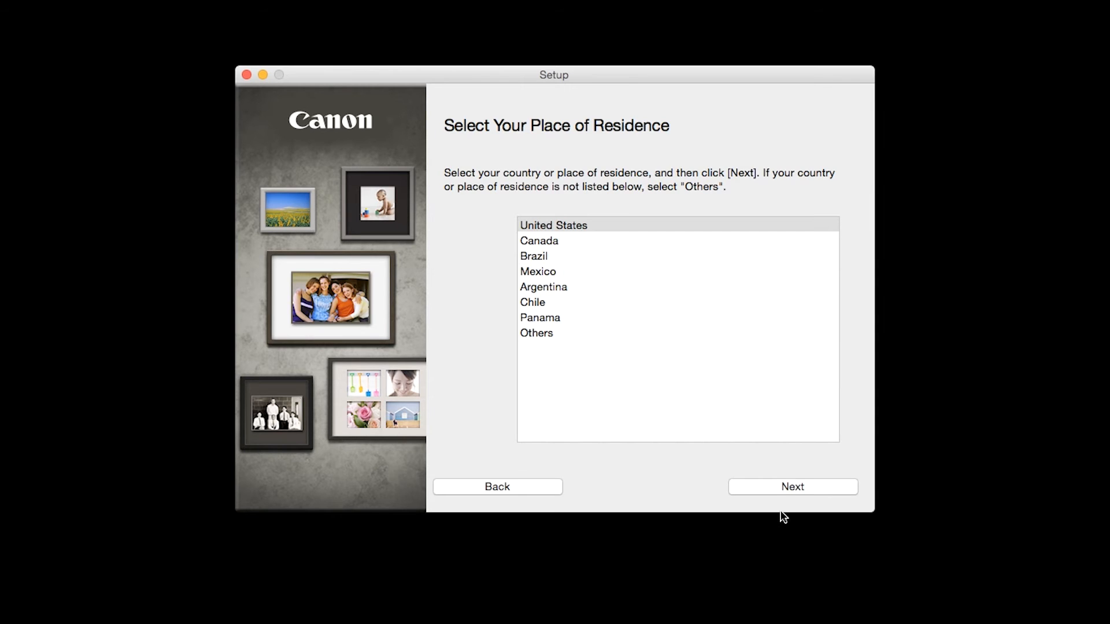
click(792, 486)
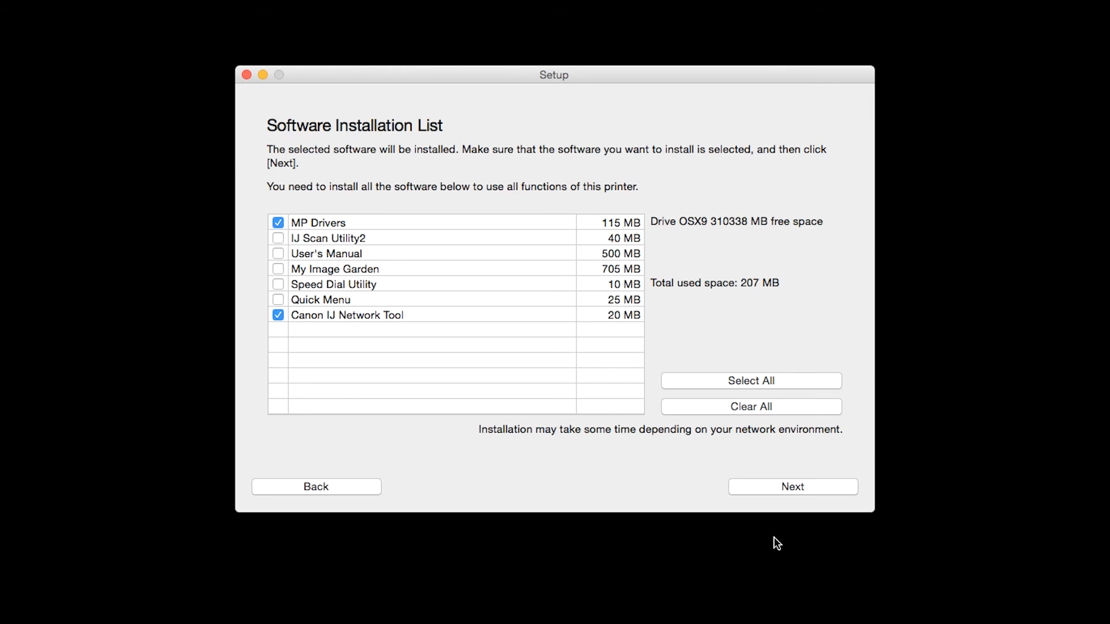
mouse_move(766, 540)
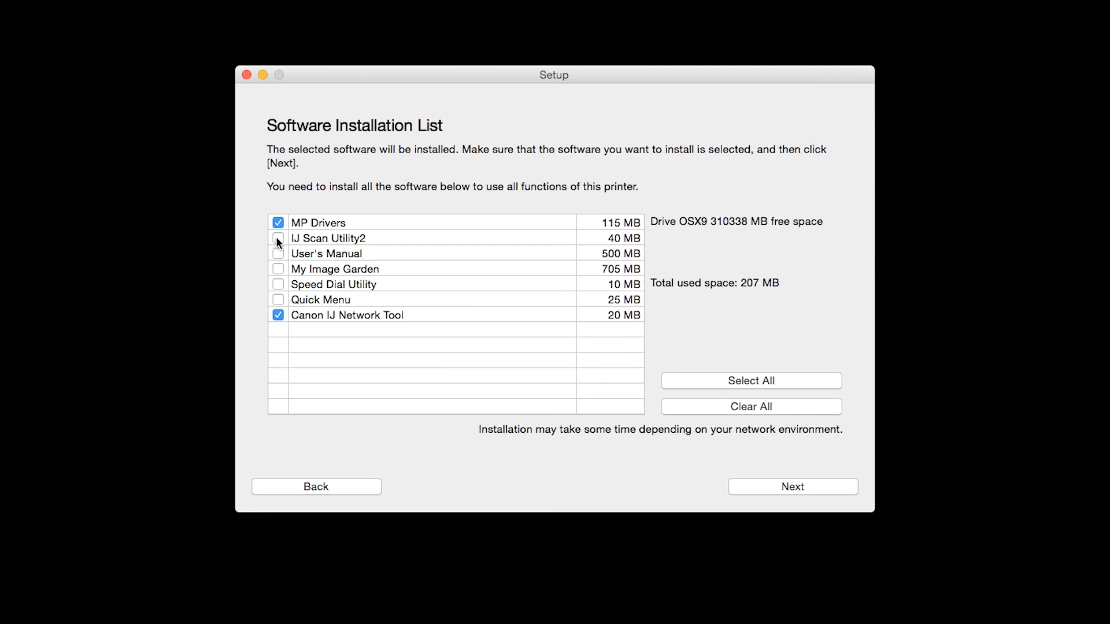
- Tick IJ Scan Utility2, select all software packages, and begin installation
click(278, 238)
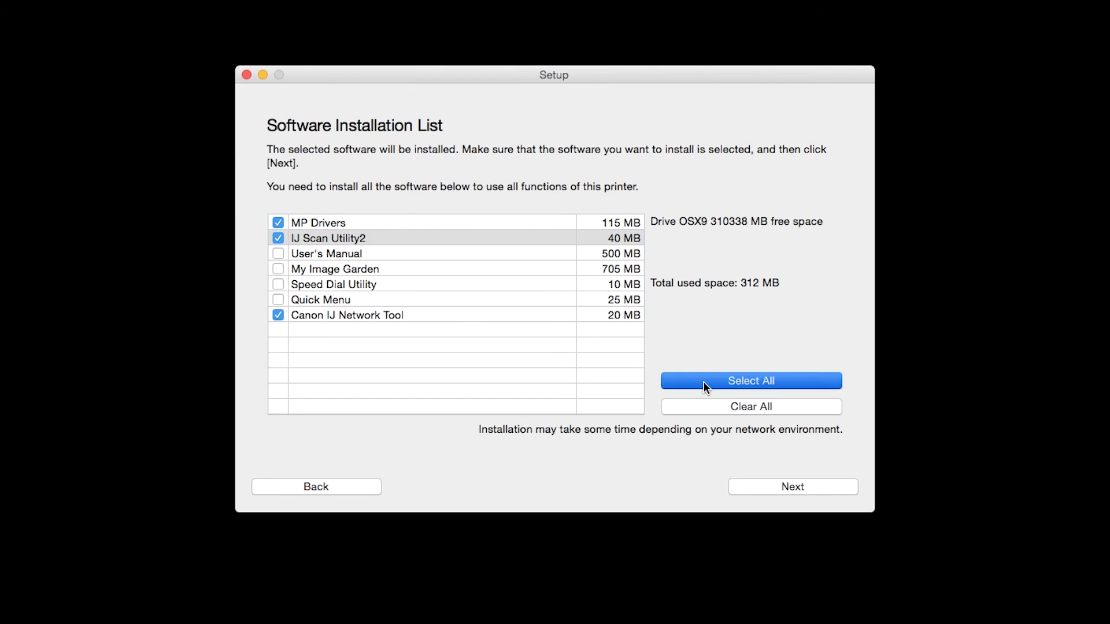
click(750, 381)
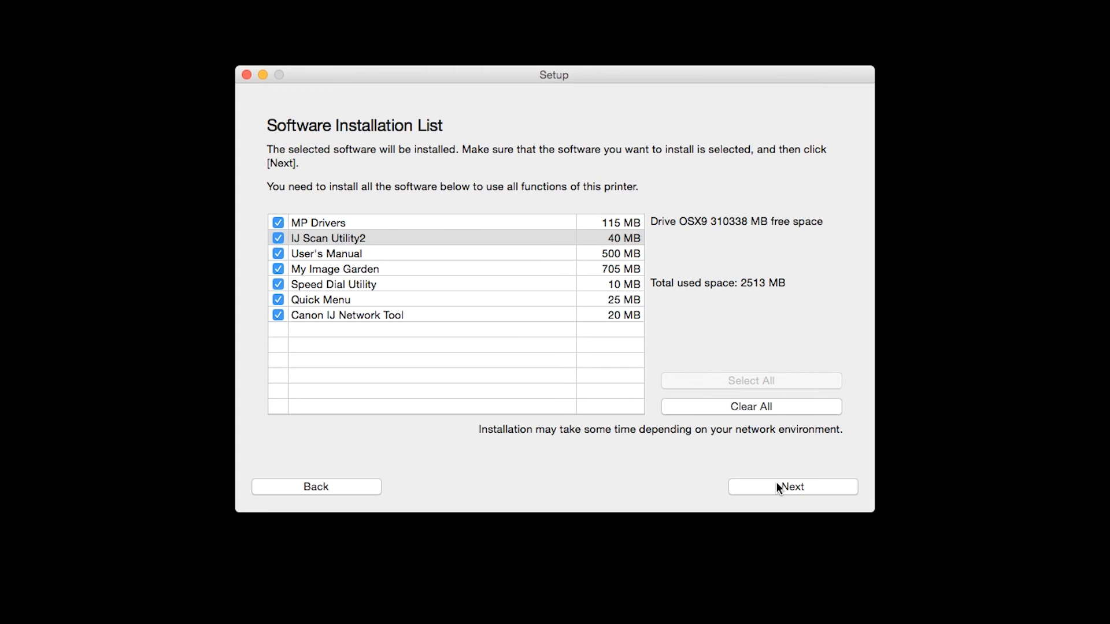
click(791, 487)
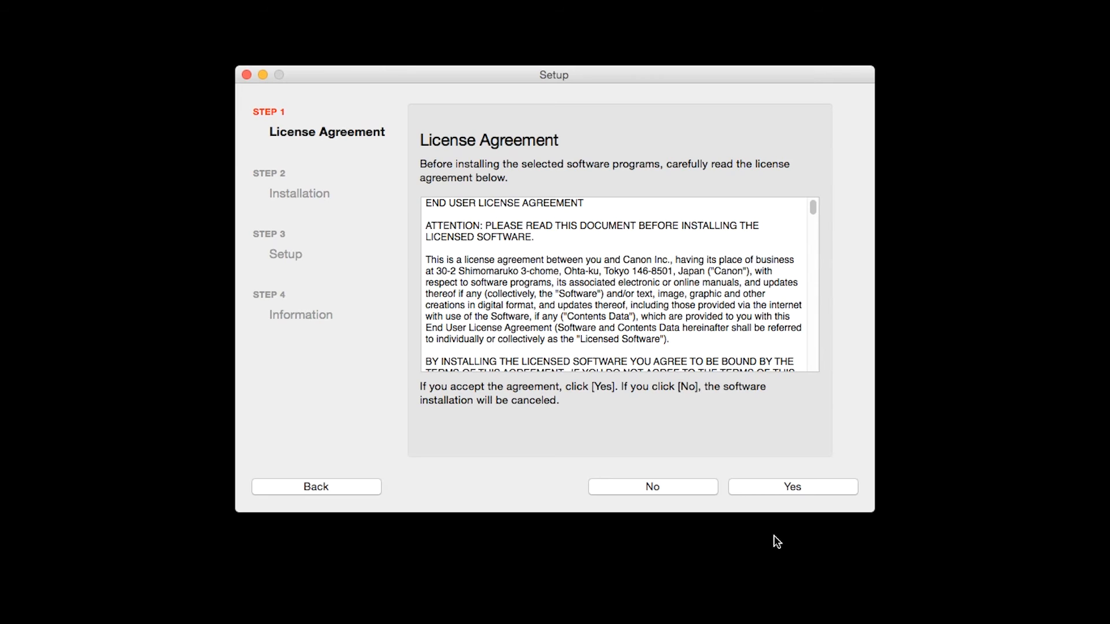
mouse_move(794, 499)
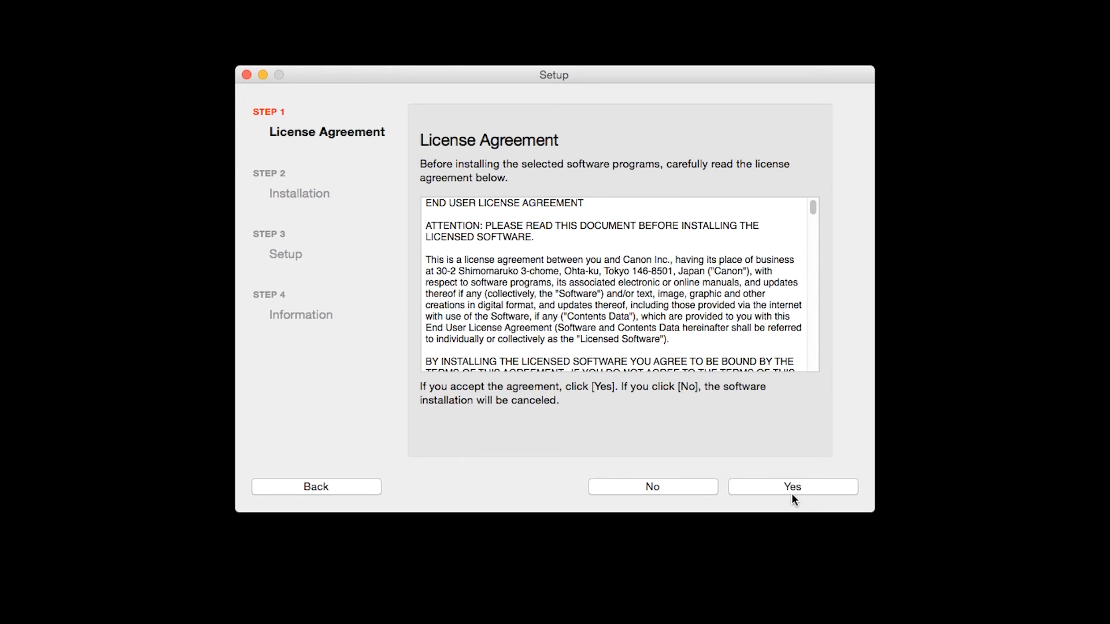
- Accept the license agreement and agree to a desktop manual alias
click(791, 486)
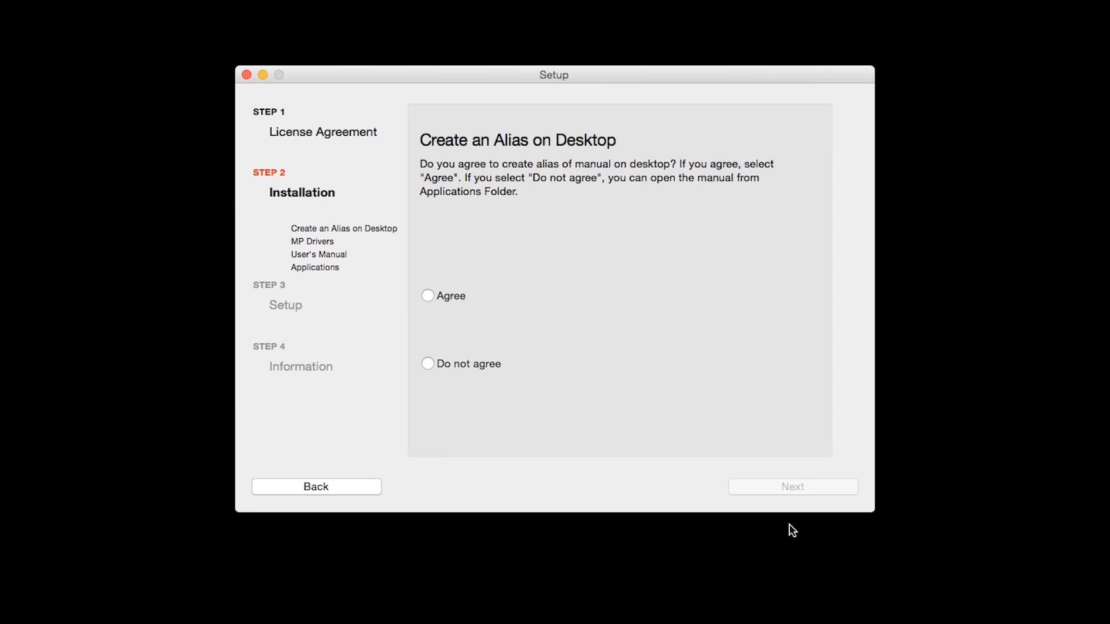
mouse_move(511, 399)
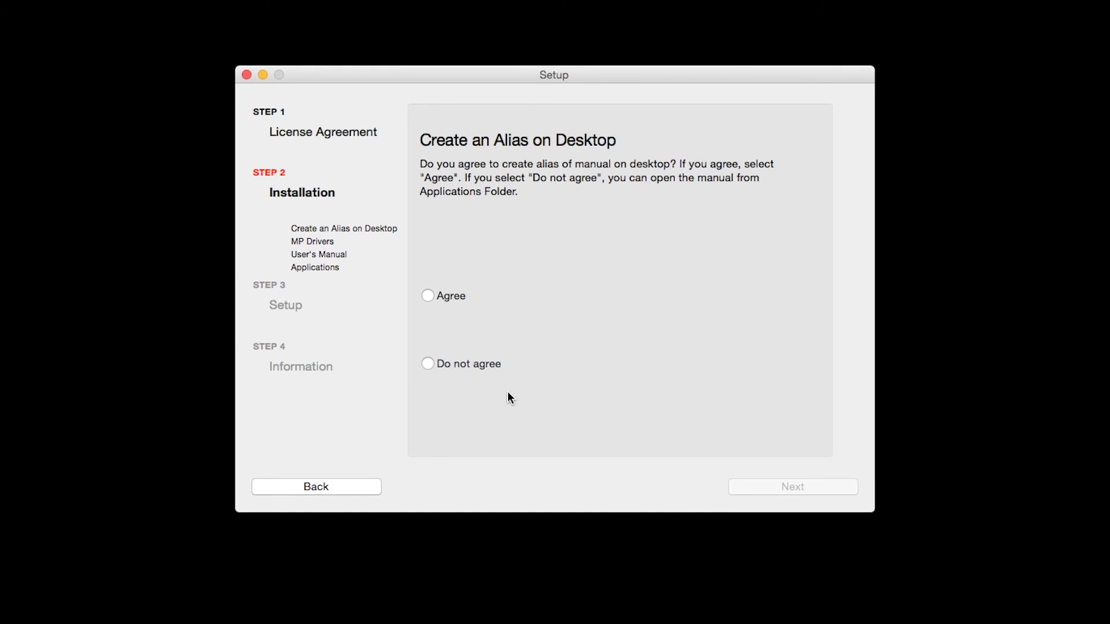
click(428, 296)
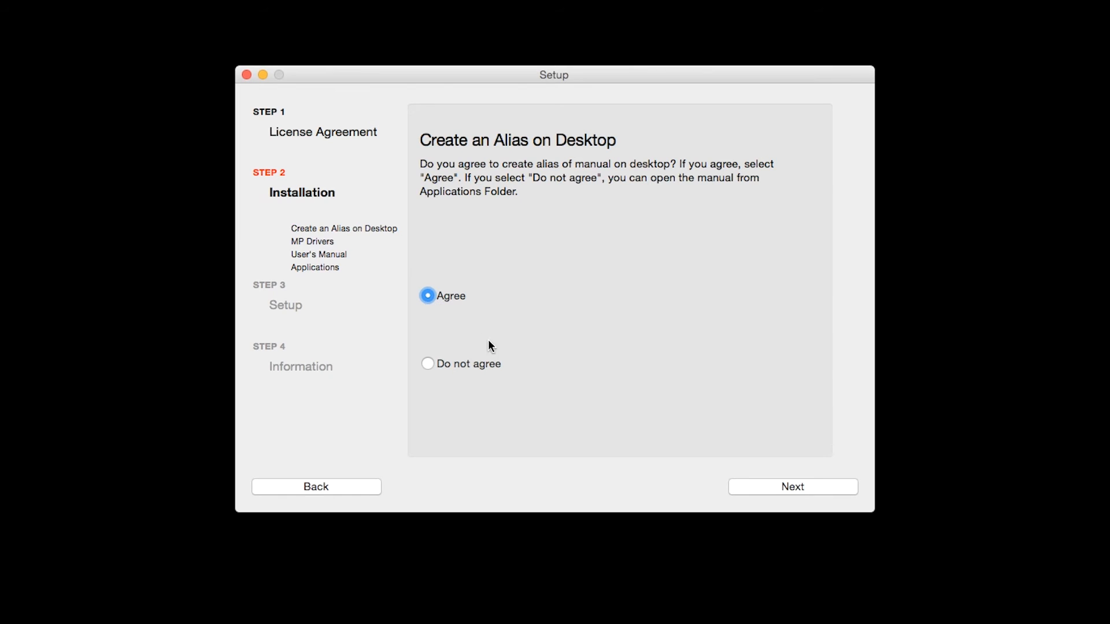
click(792, 486)
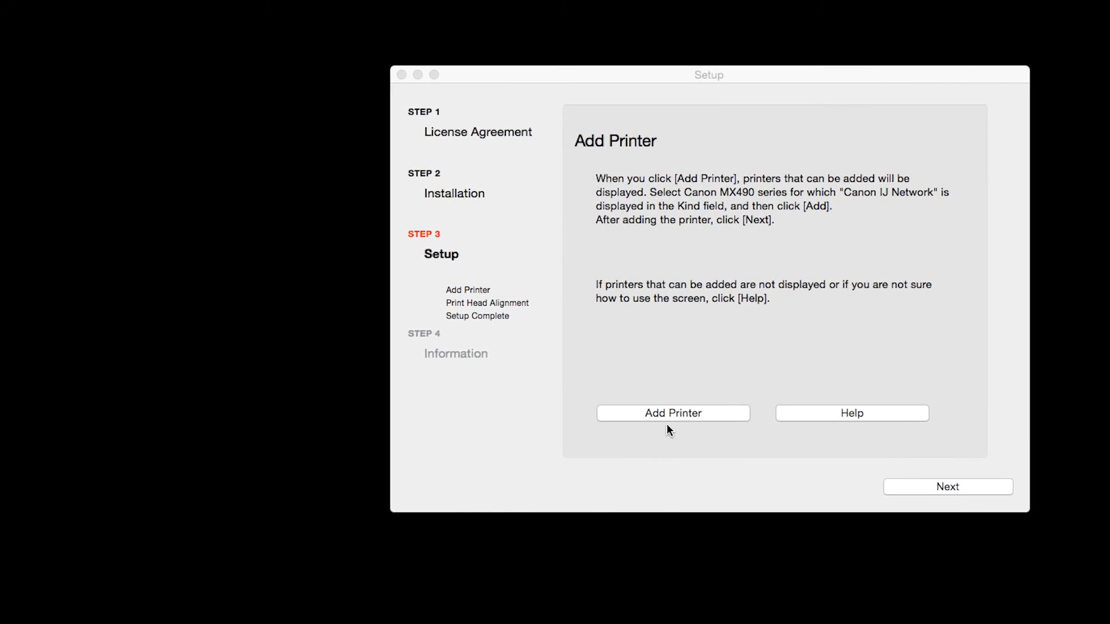
- Add the 'Canon MX490 series' printer (Kind: Canon IJ Network) and continue to Print Head Alignment
click(672, 413)
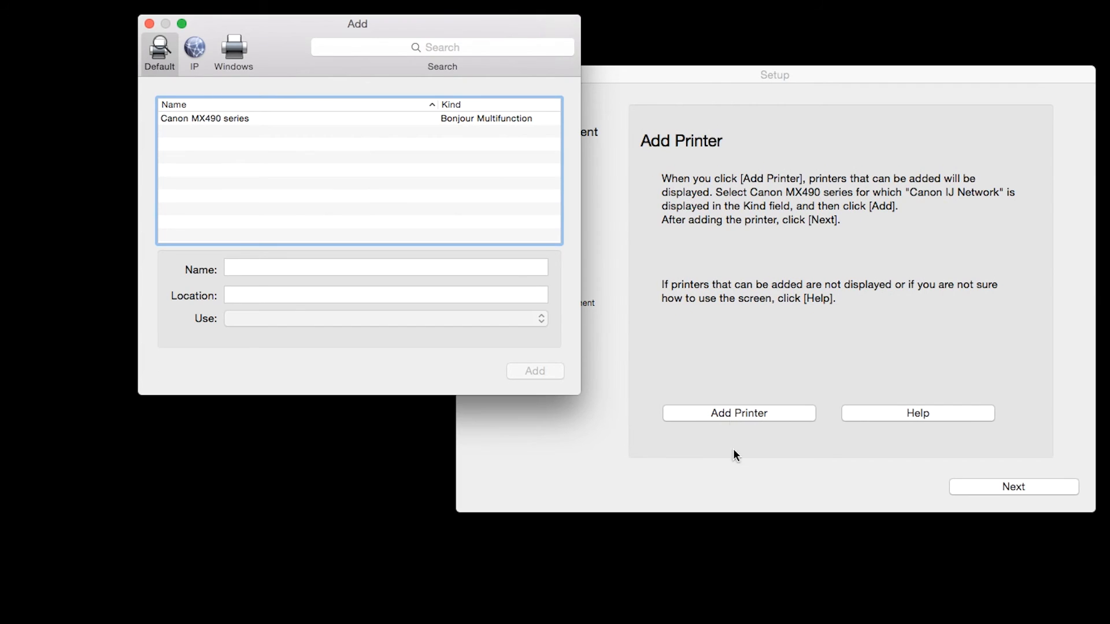
mouse_move(753, 565)
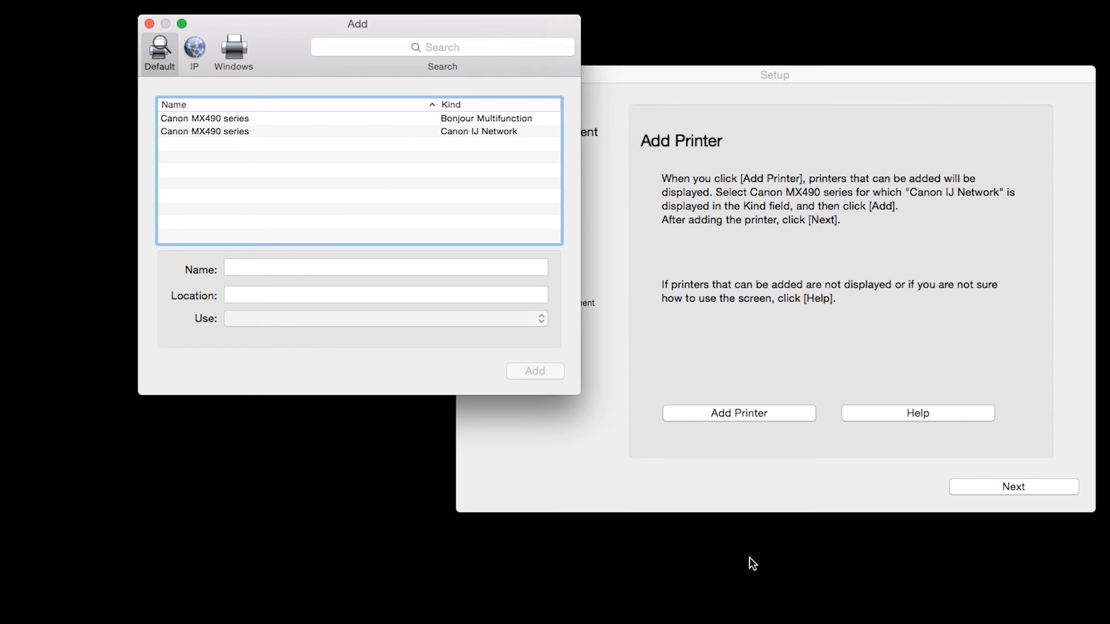
click(357, 132)
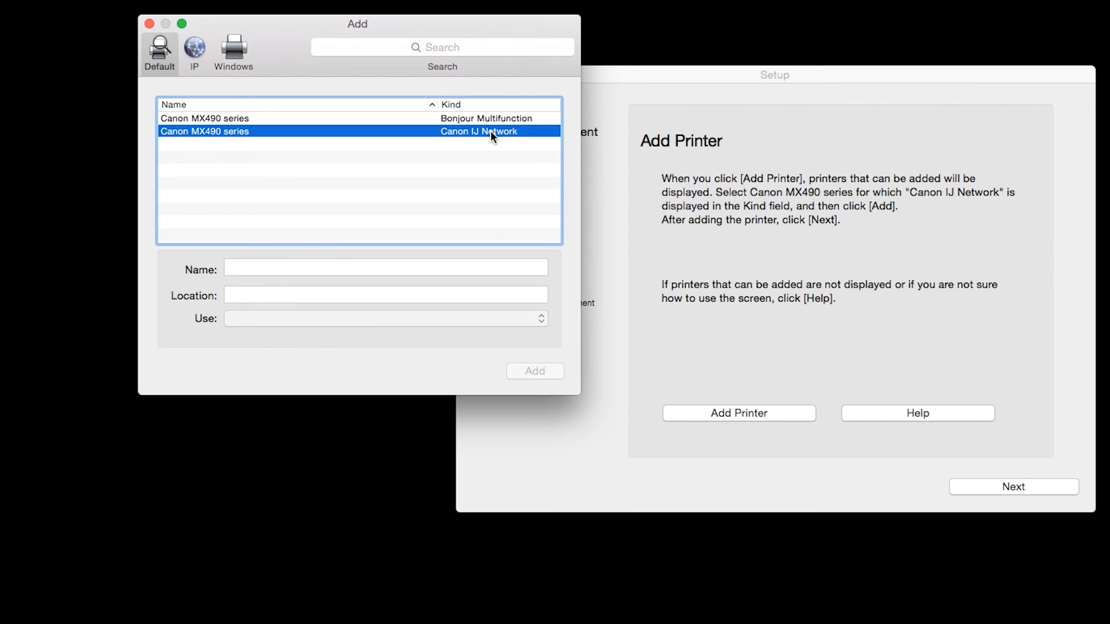
click(319, 132)
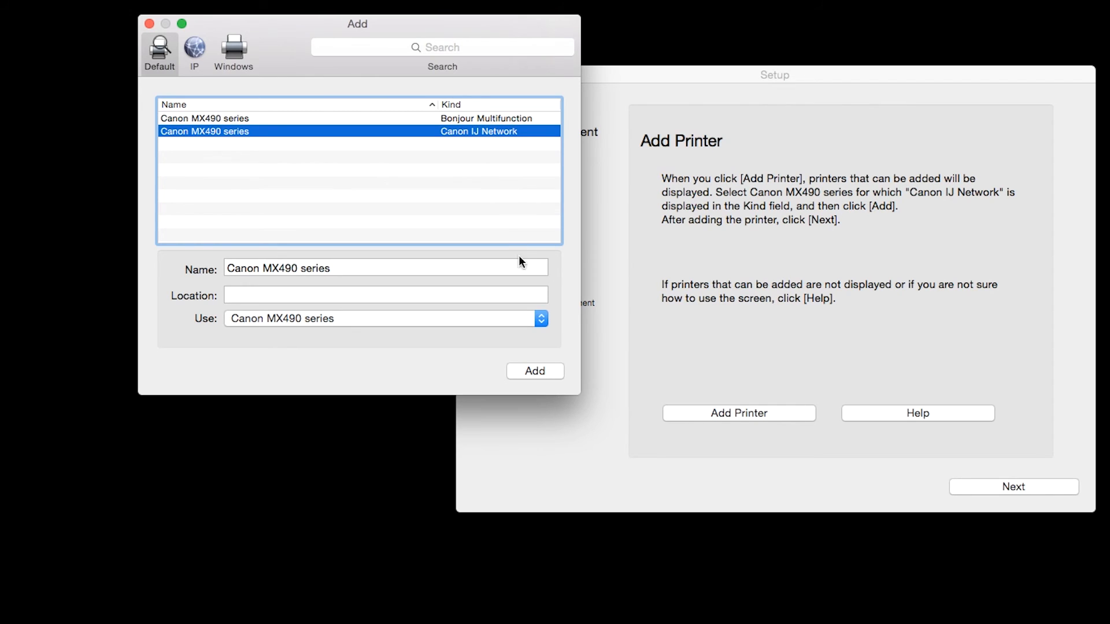
click(534, 371)
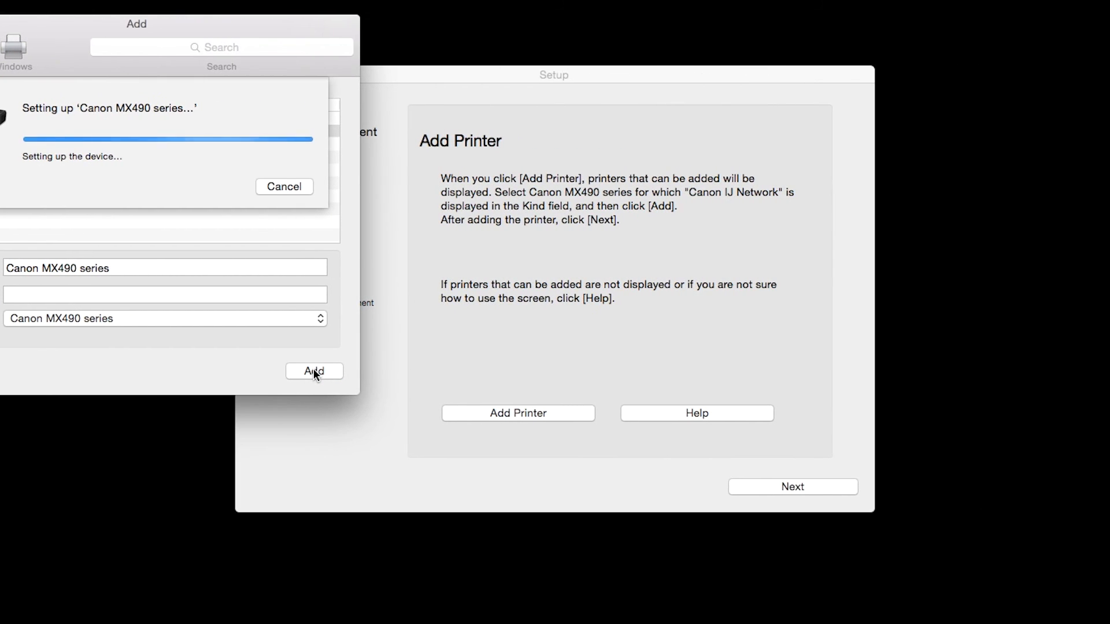
click(313, 371)
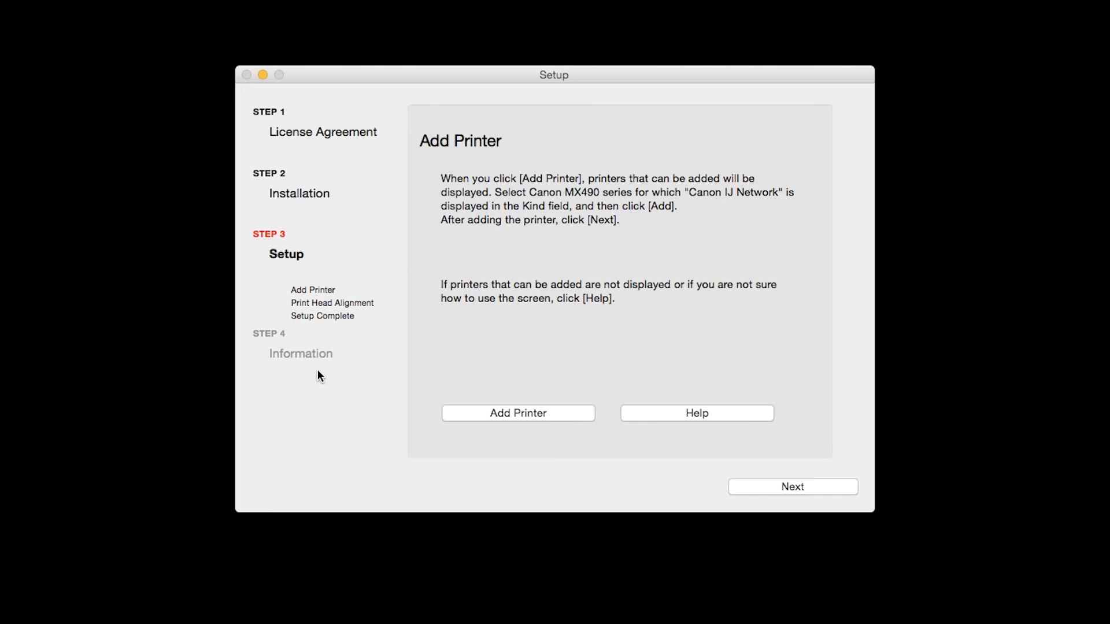
mouse_move(758, 561)
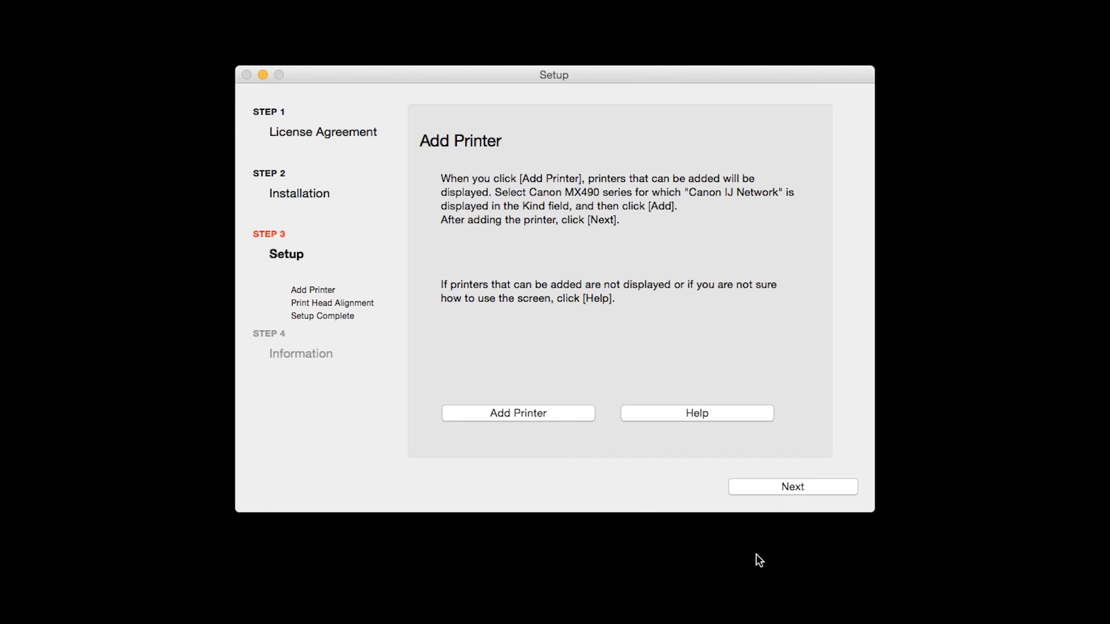
click(792, 486)
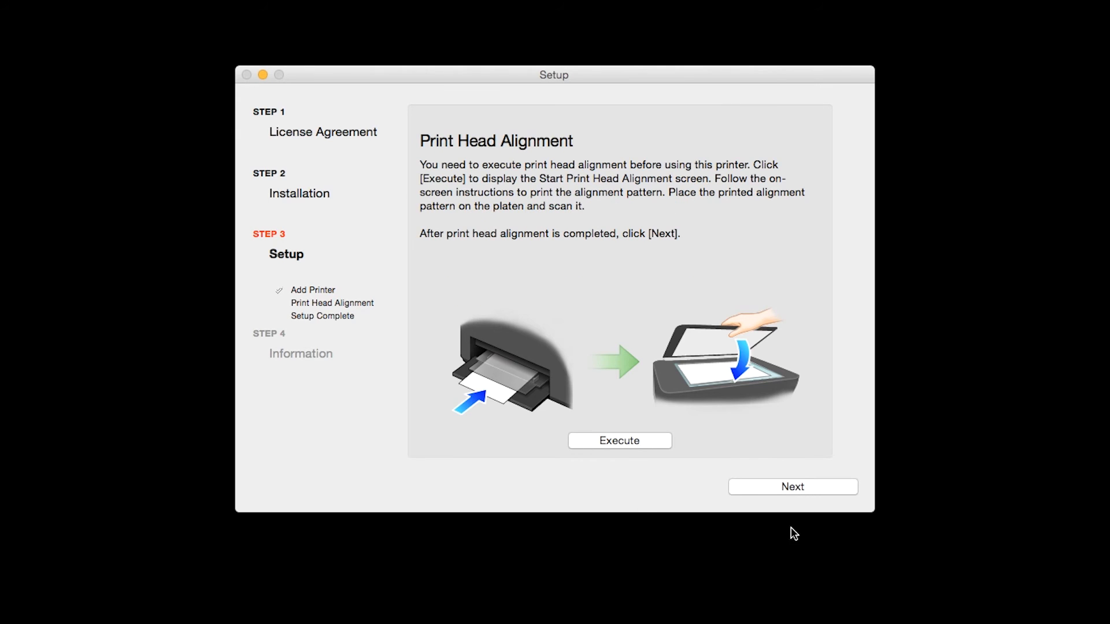
mouse_move(784, 532)
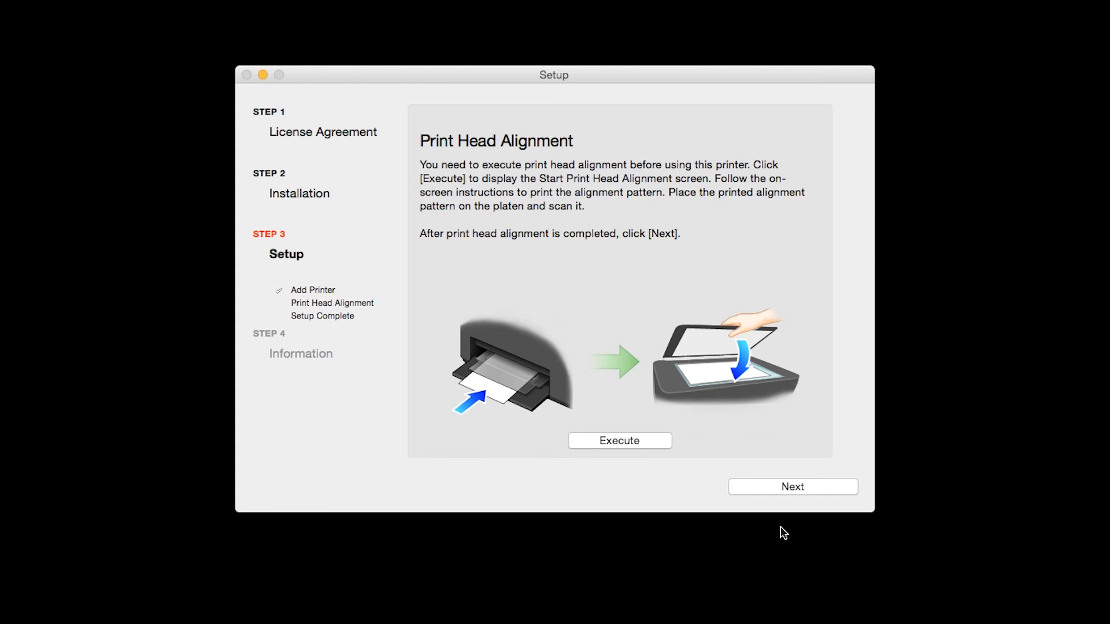
mouse_move(639, 451)
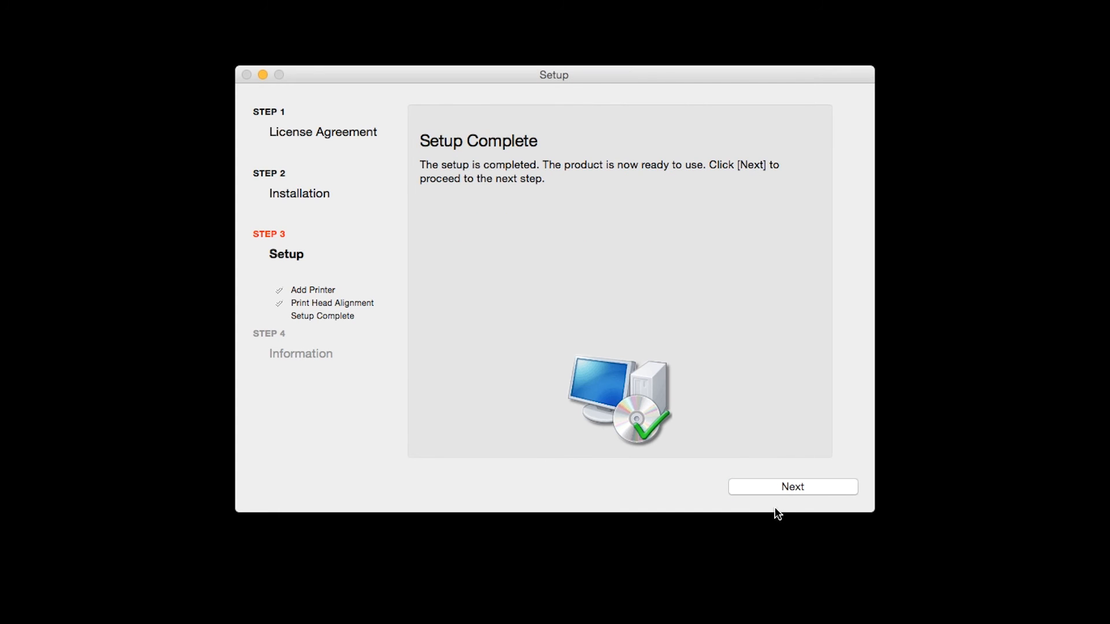
mouse_move(773, 536)
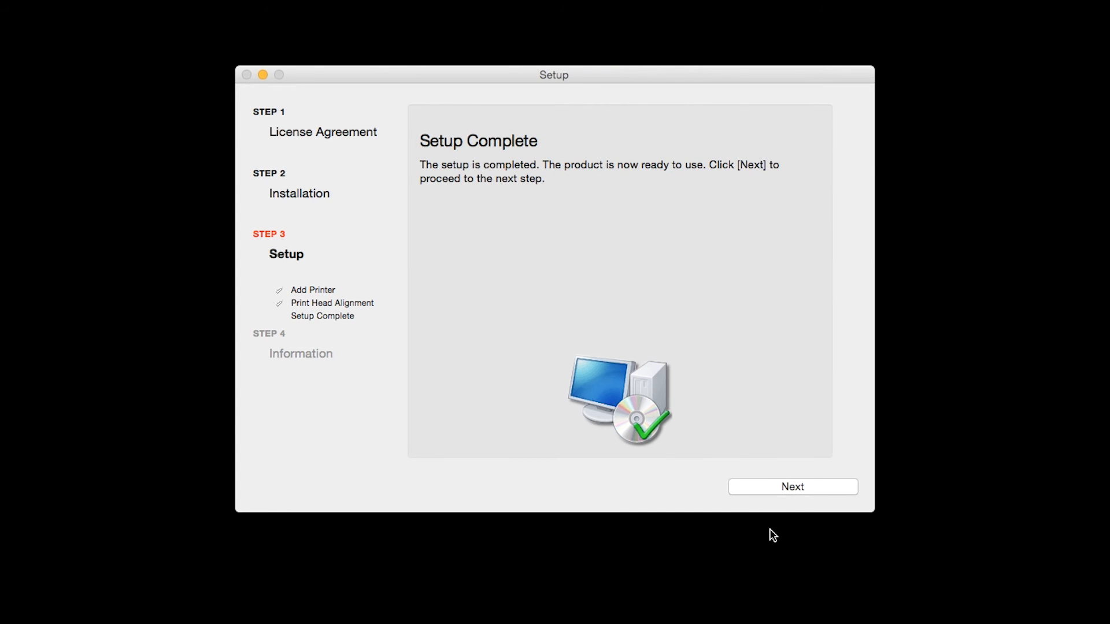
- Continue past Setup Complete to the User Registration page
click(792, 486)
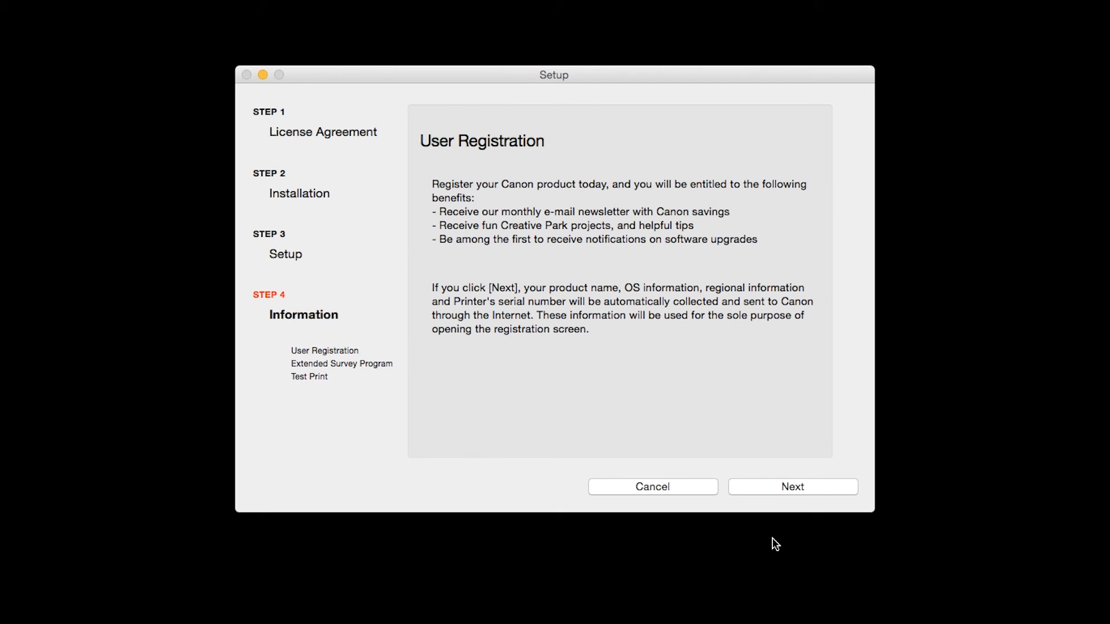
- Skip User Registration and agree to the Extended Survey Program
click(791, 486)
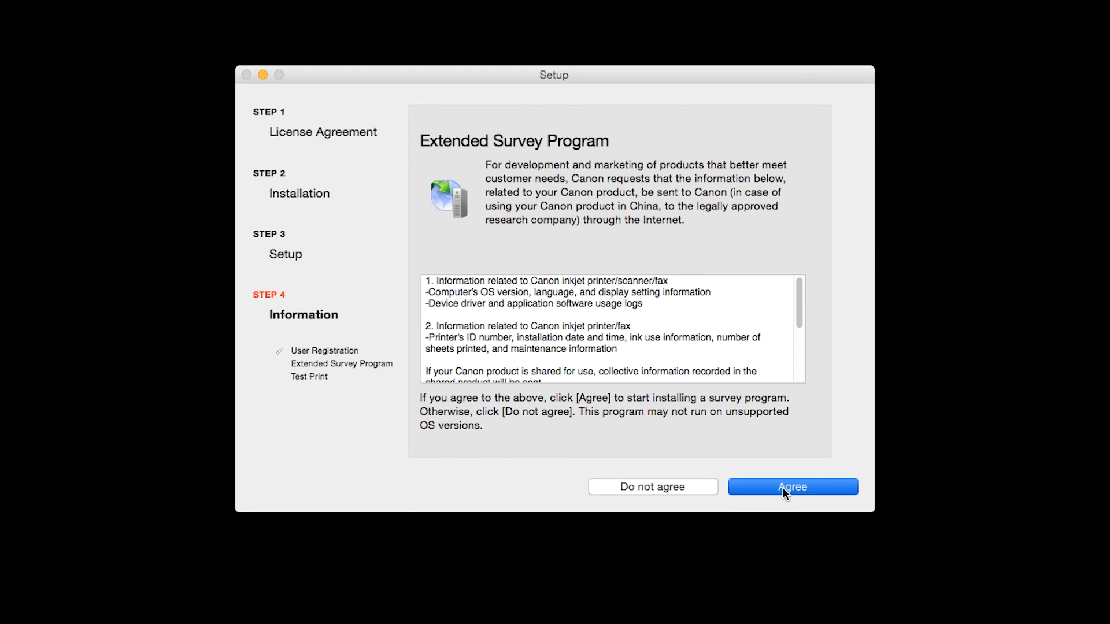
click(792, 487)
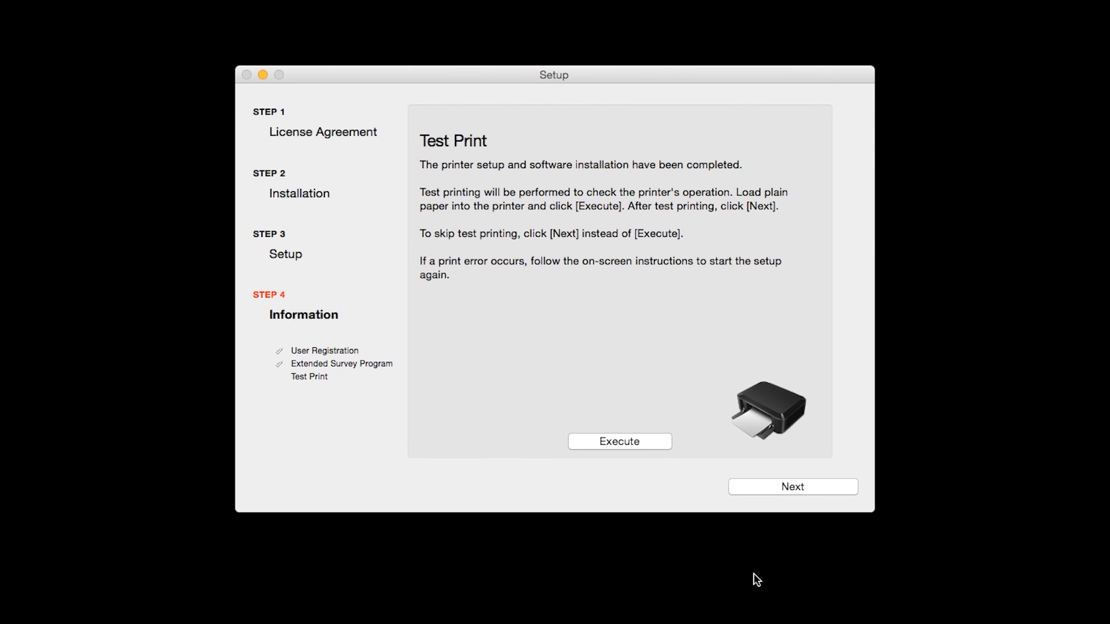
mouse_move(699, 523)
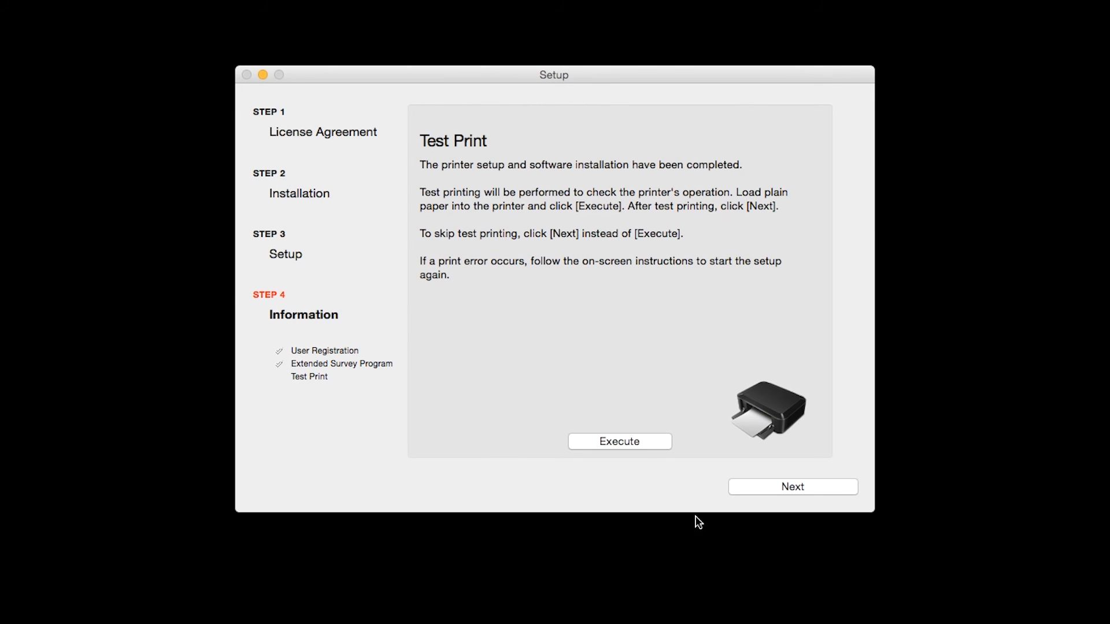
- Execute the test print, then finish to the installation-completed screen
click(619, 441)
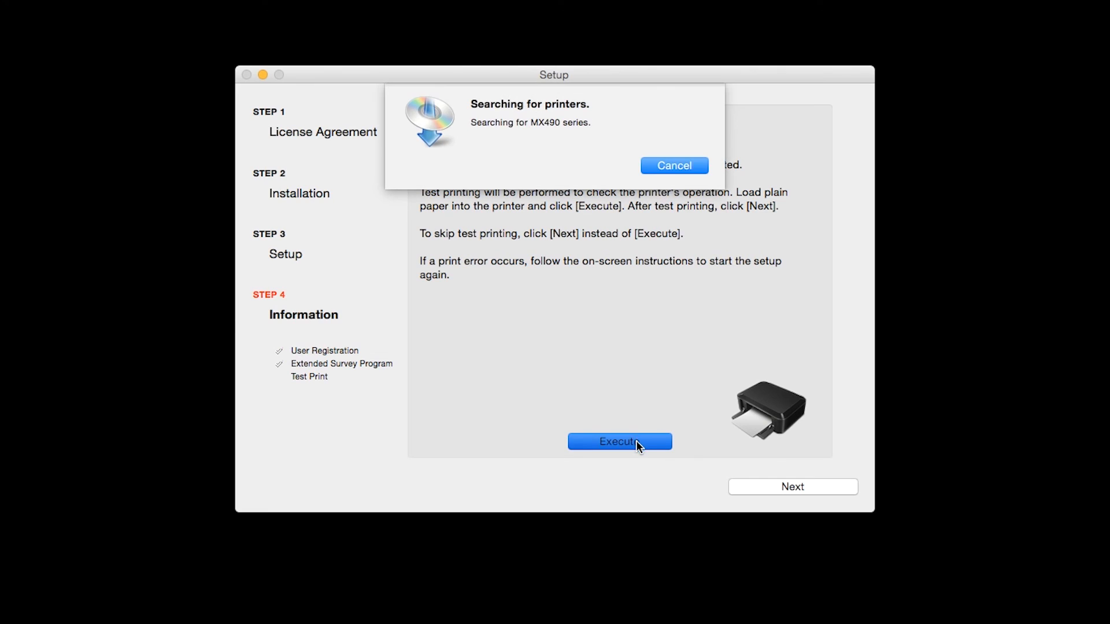
click(672, 165)
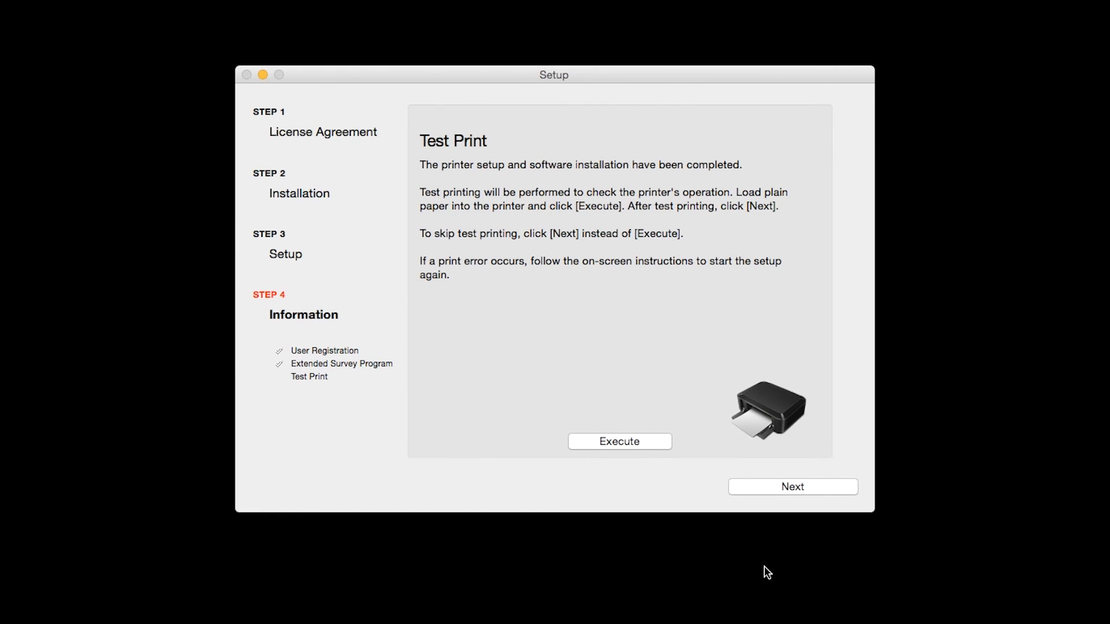
click(792, 486)
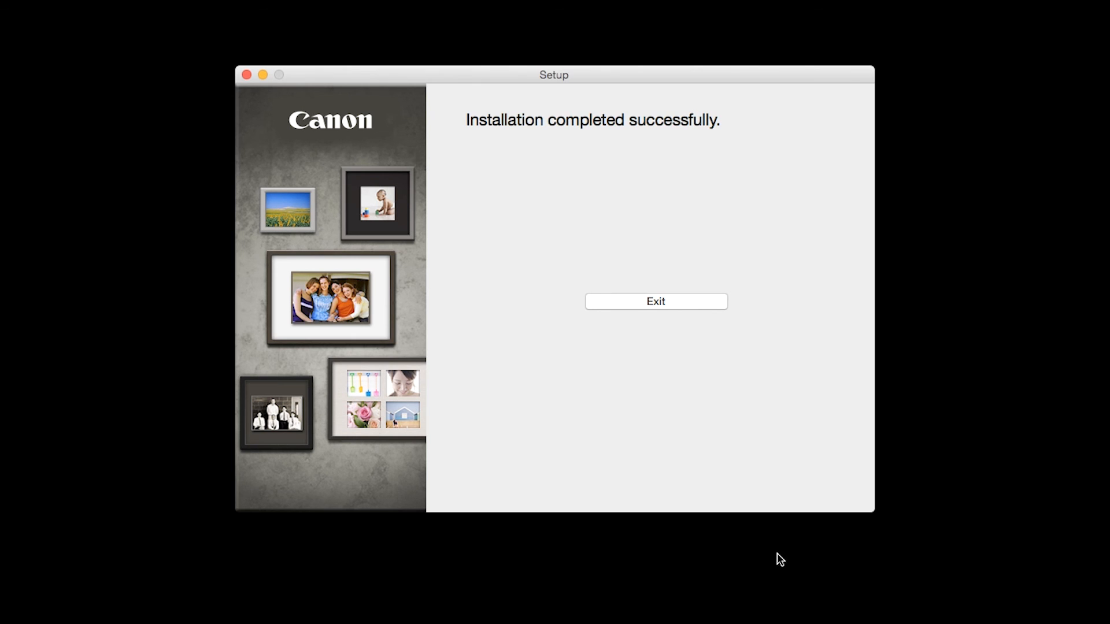
mouse_move(724, 480)
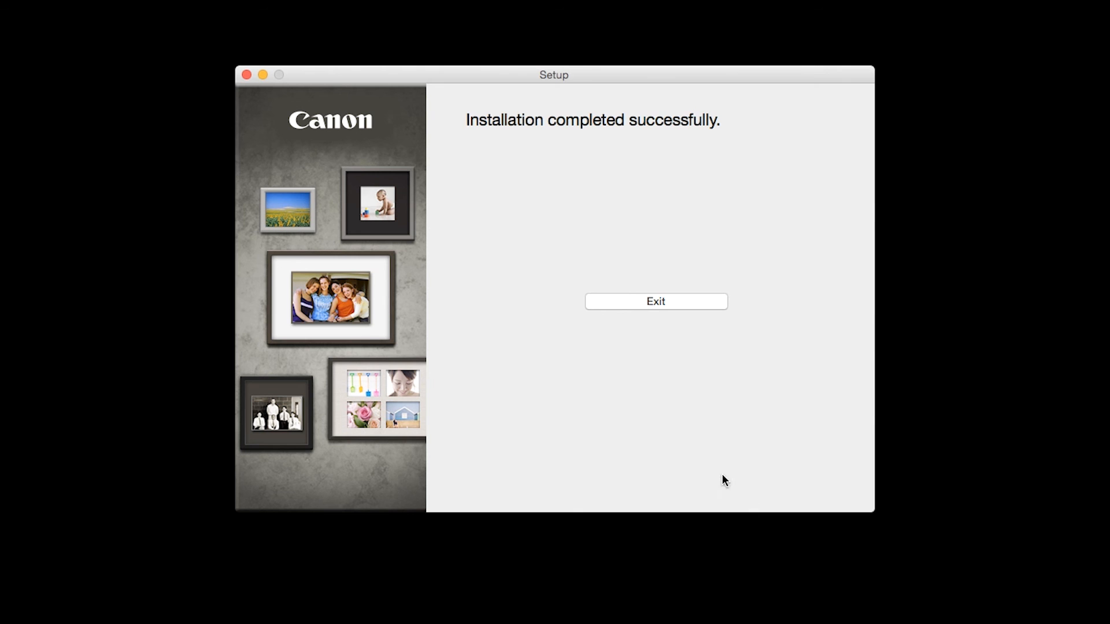